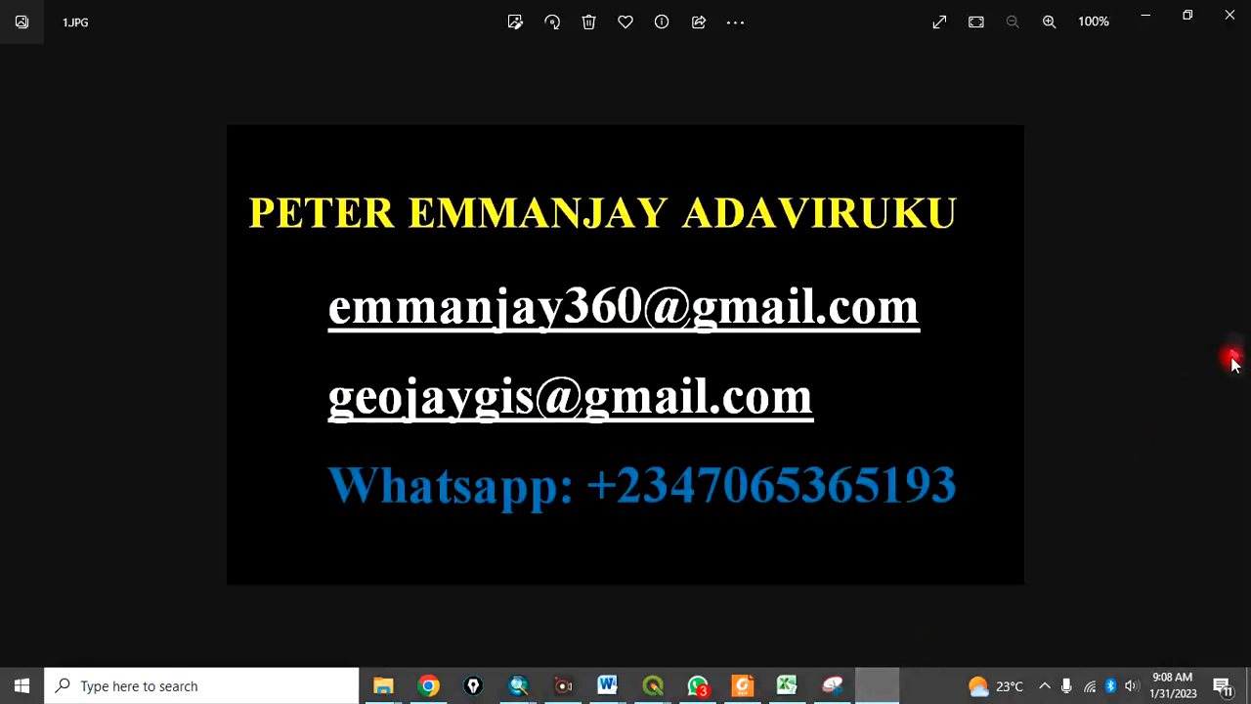
Advance Windows Photos from the first intro slide to the GIS services slide.
left_click(1230, 356)
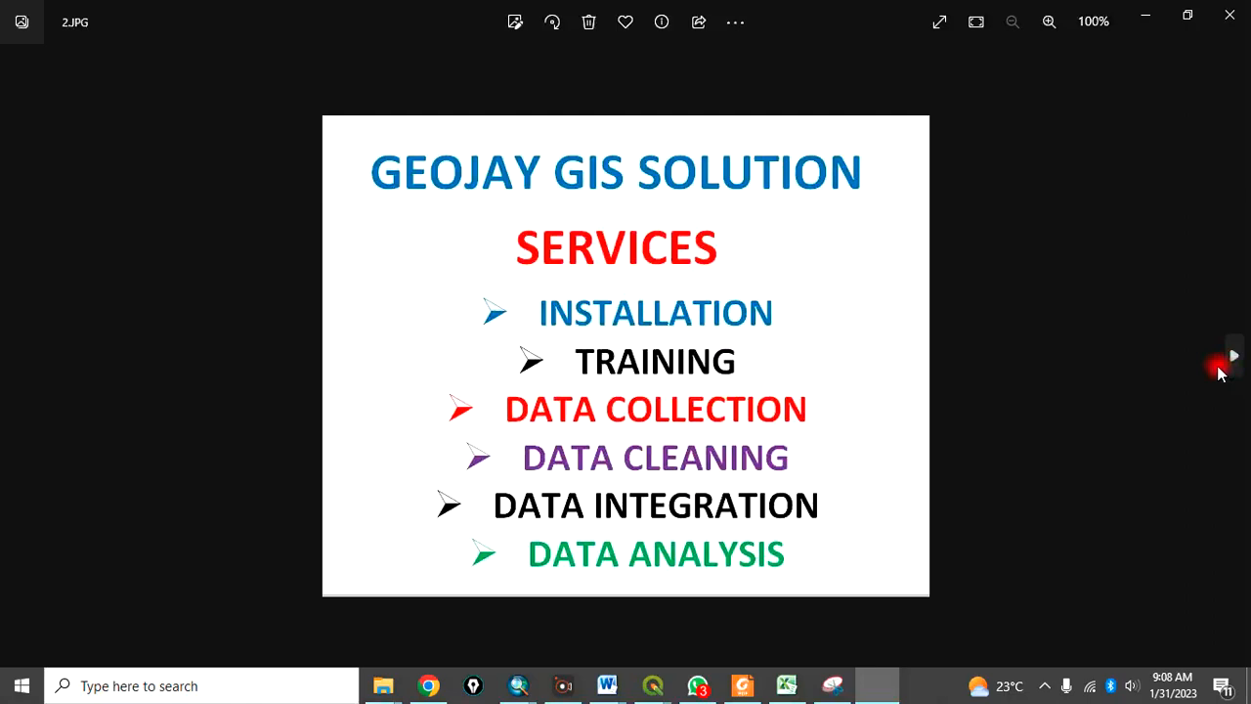
mouse_move(701, 506)
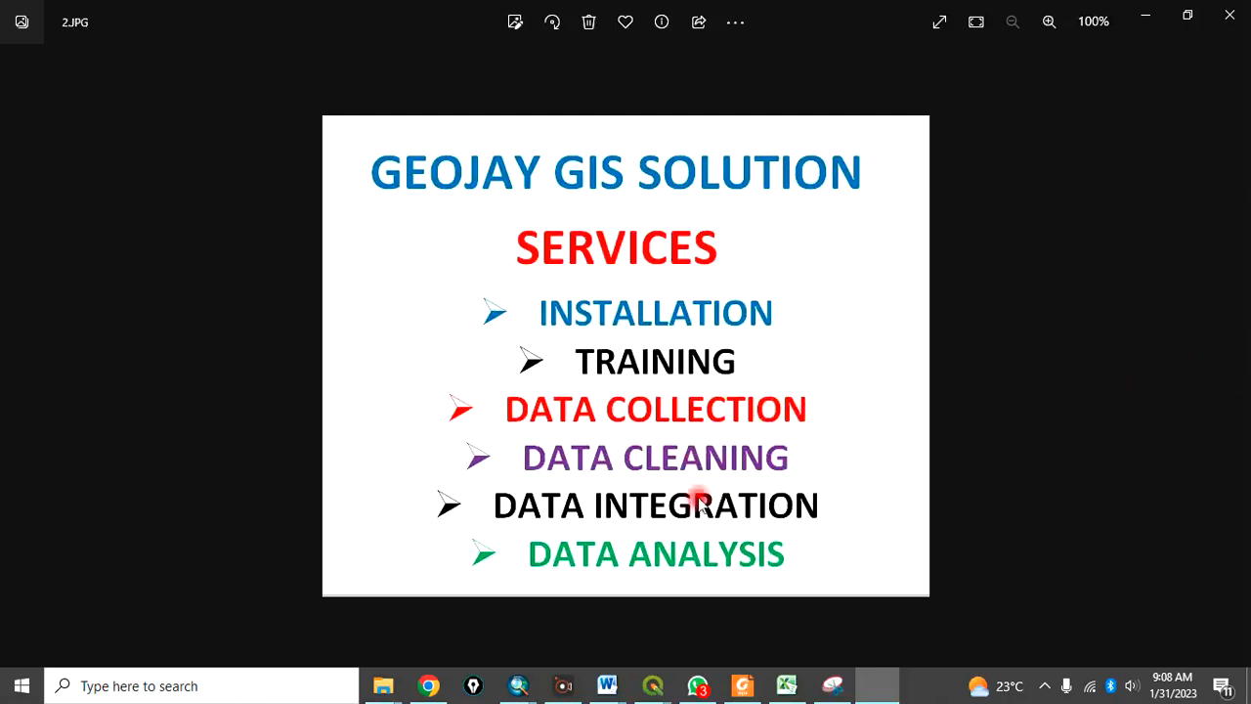
mouse_move(1236, 368)
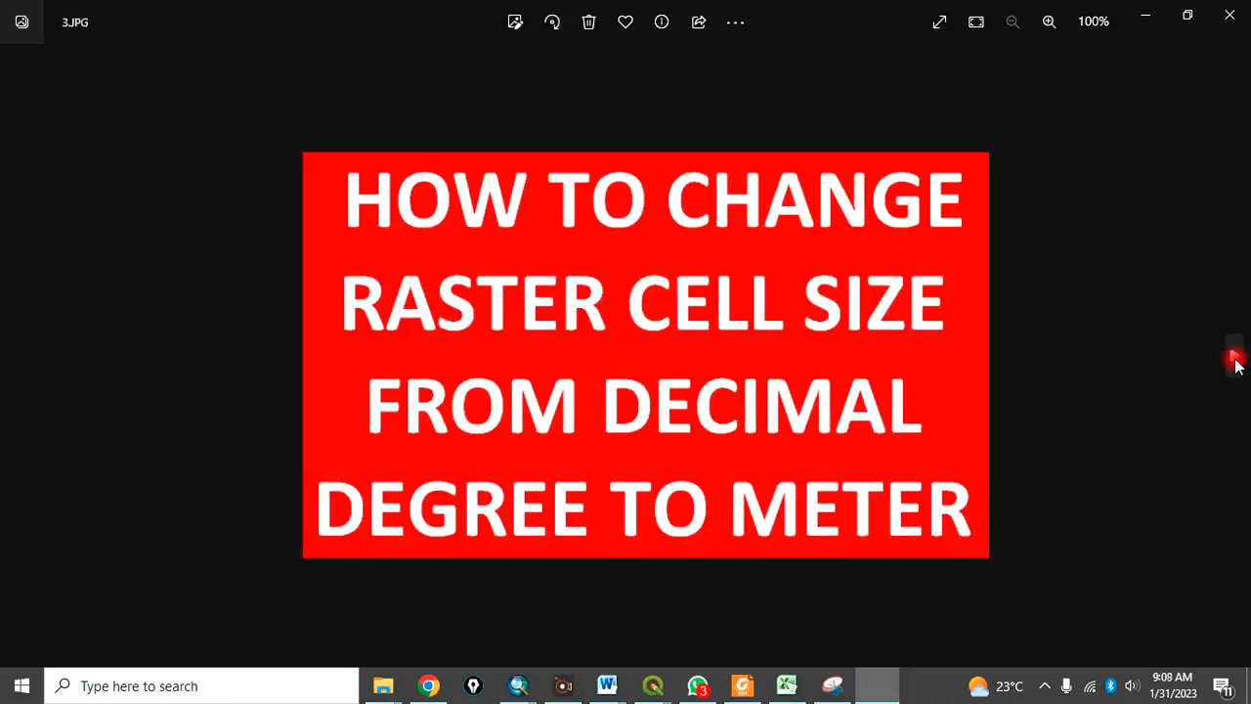
mouse_move(391, 298)
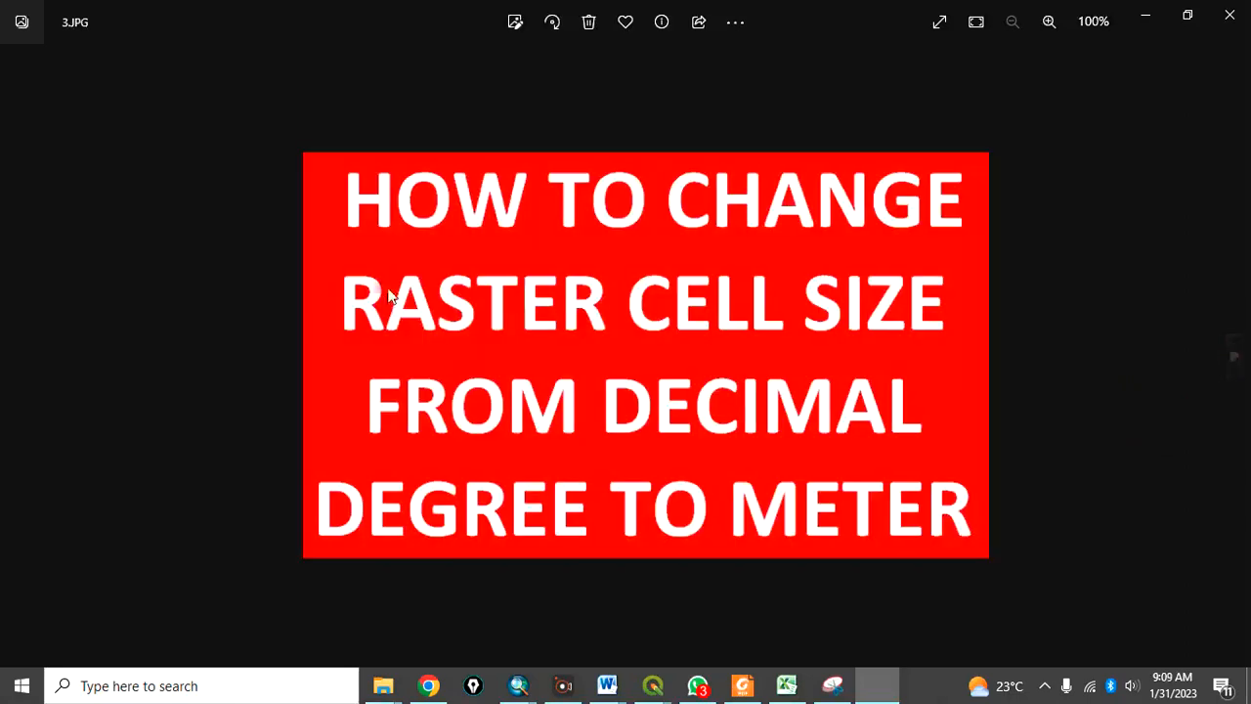
mouse_move(862, 344)
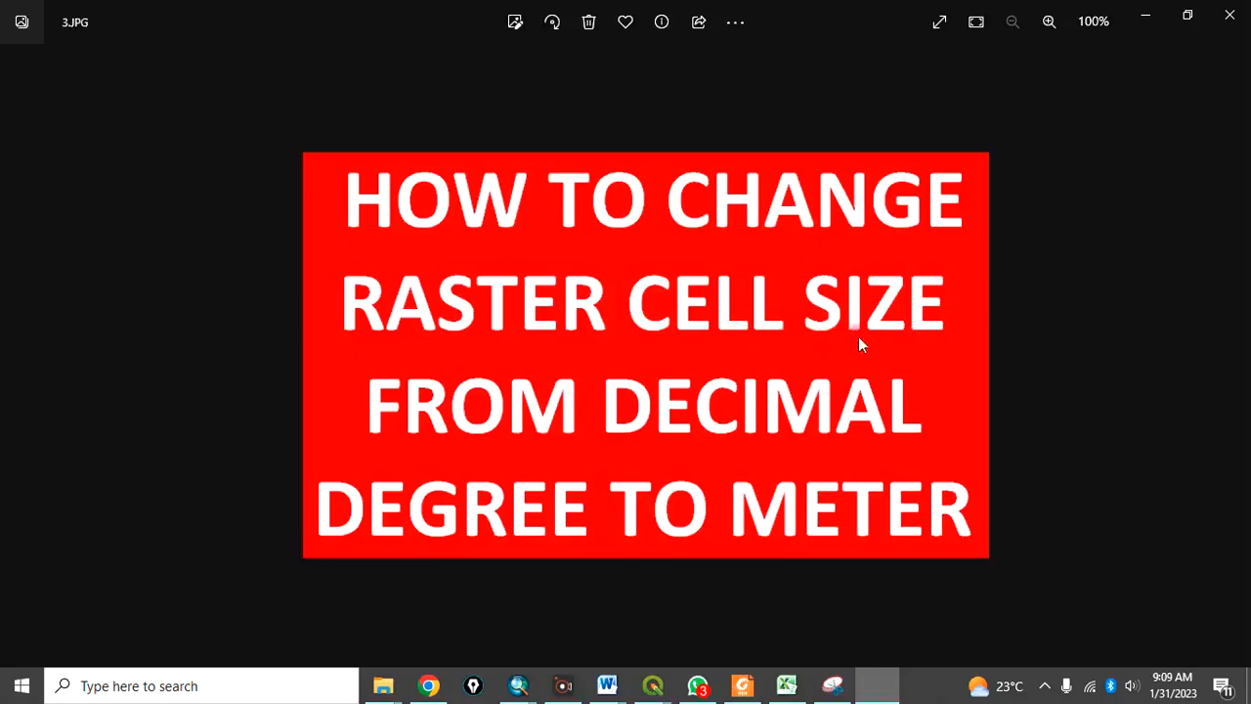
mouse_move(623, 507)
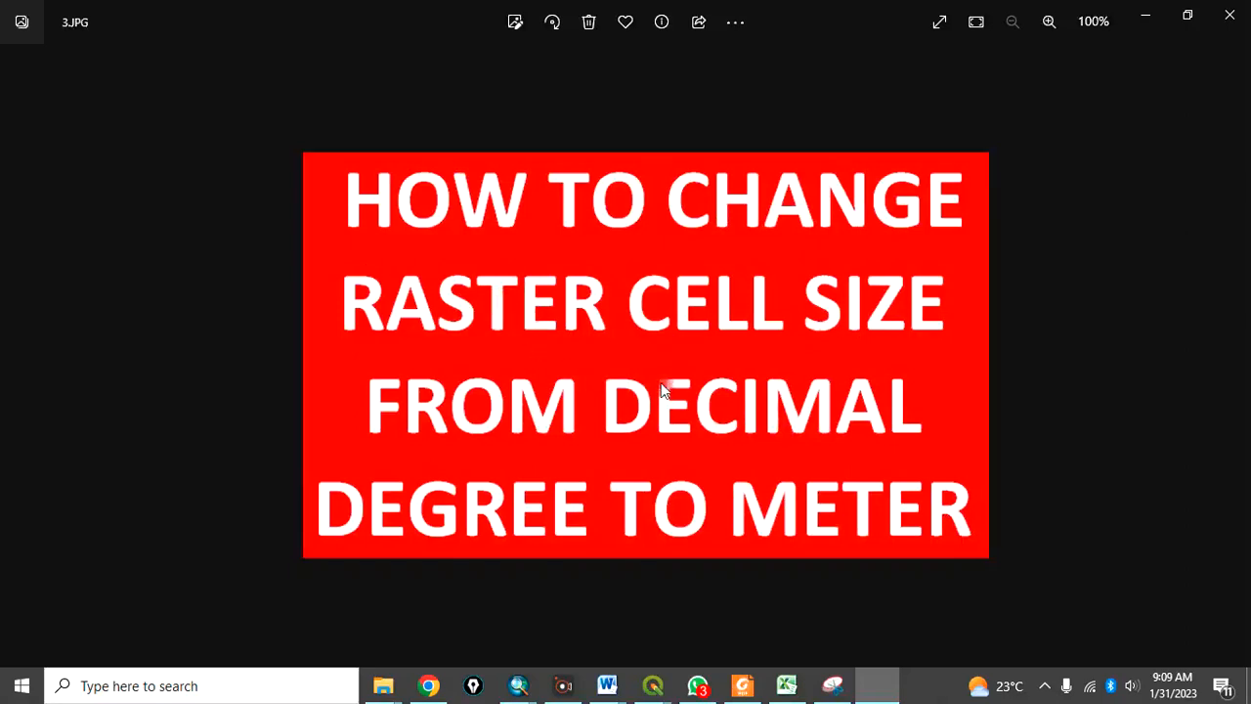
mouse_move(1234, 365)
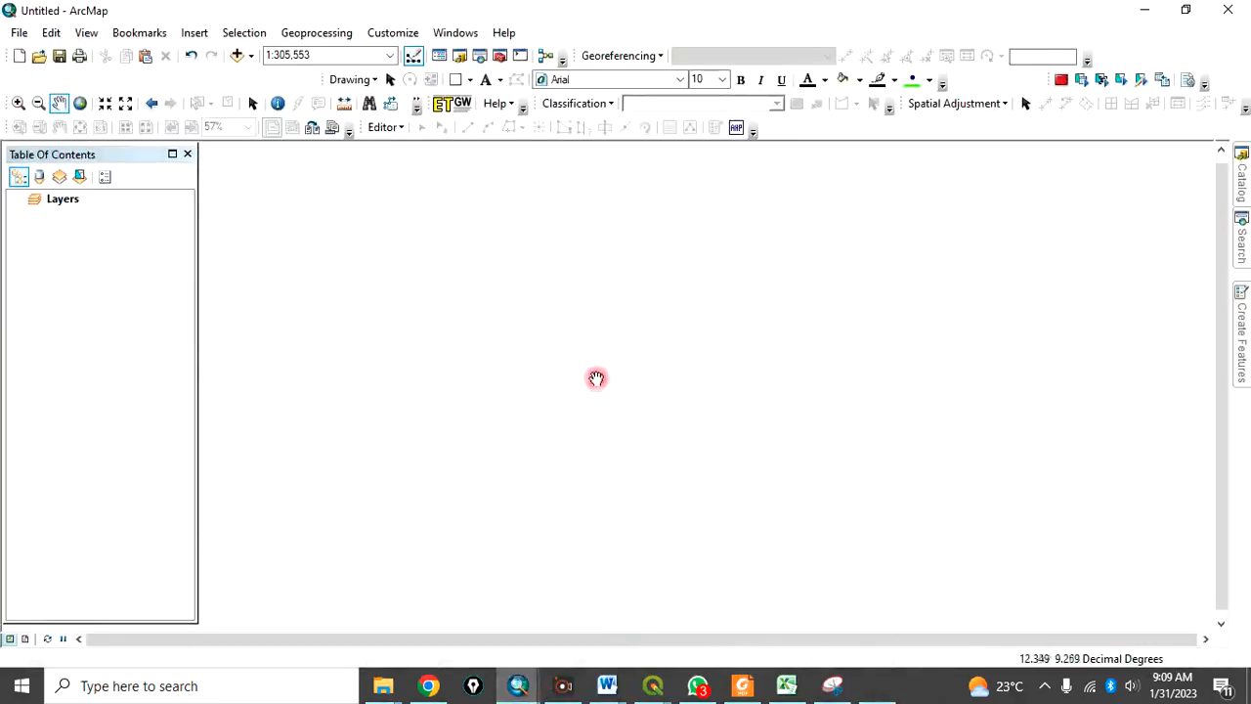
mouse_move(237, 57)
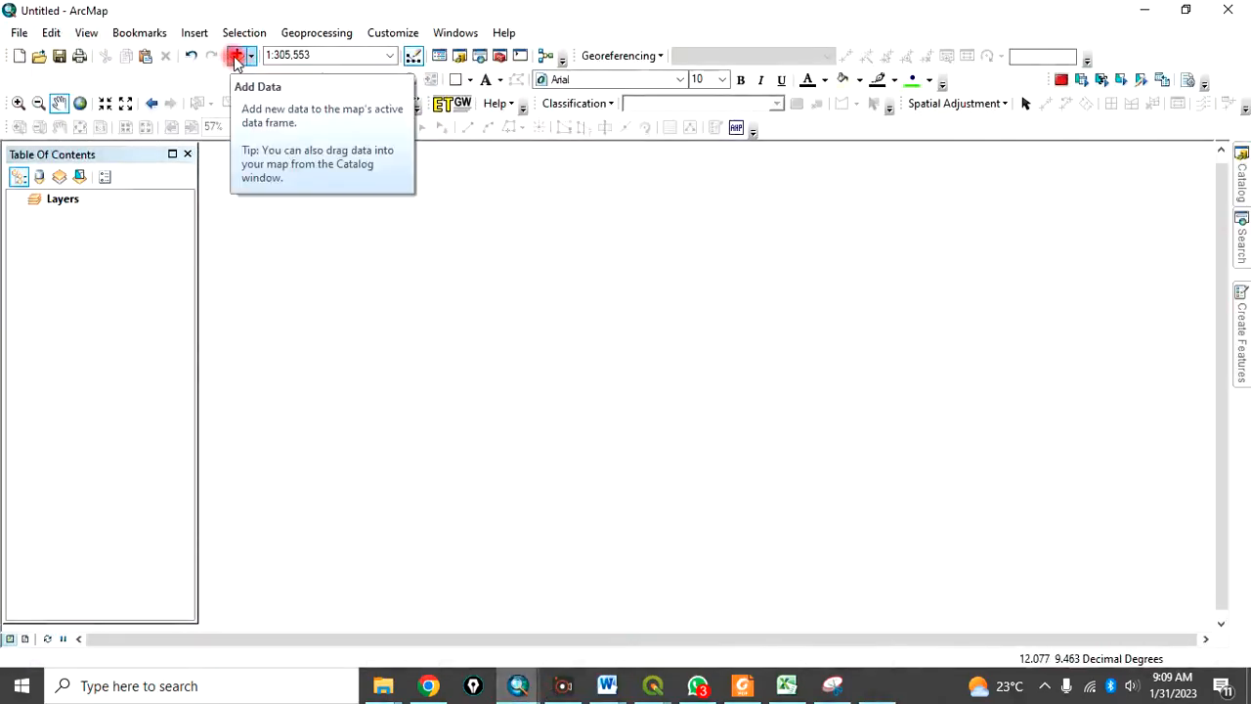
Add the Extract.tif raster from the EXERCISE folder to the map.
left_click(238, 56)
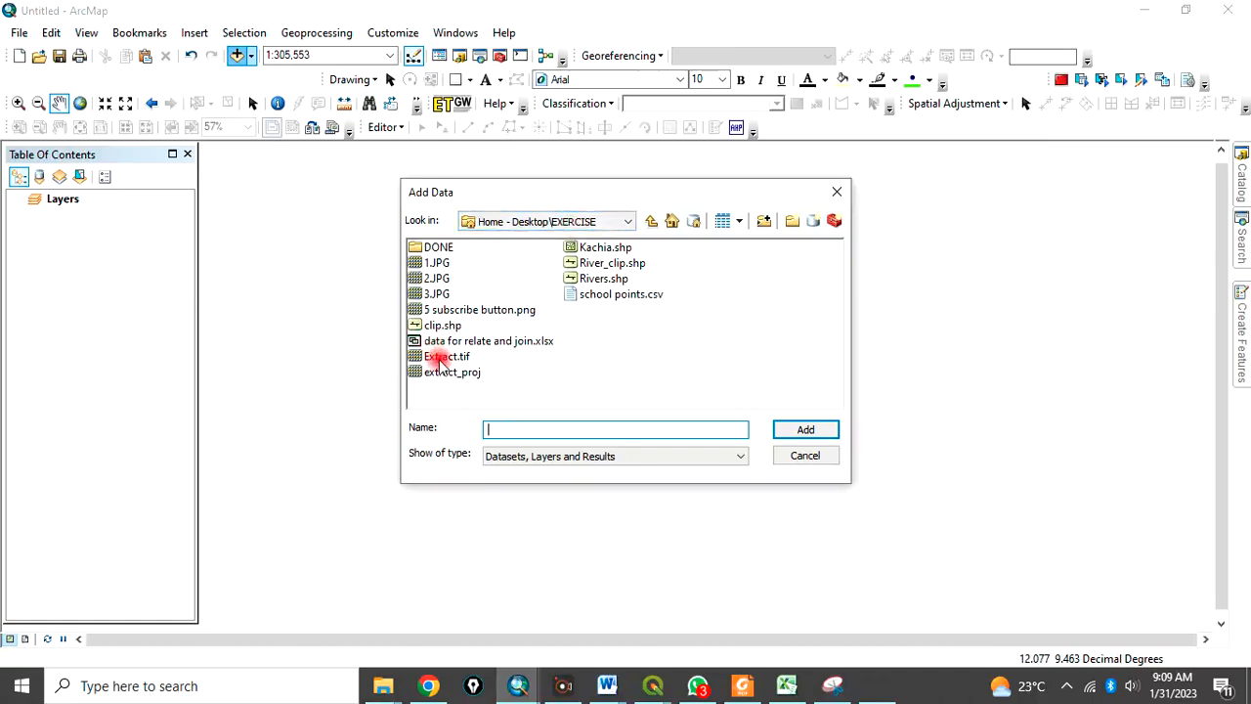
left_click(443, 355)
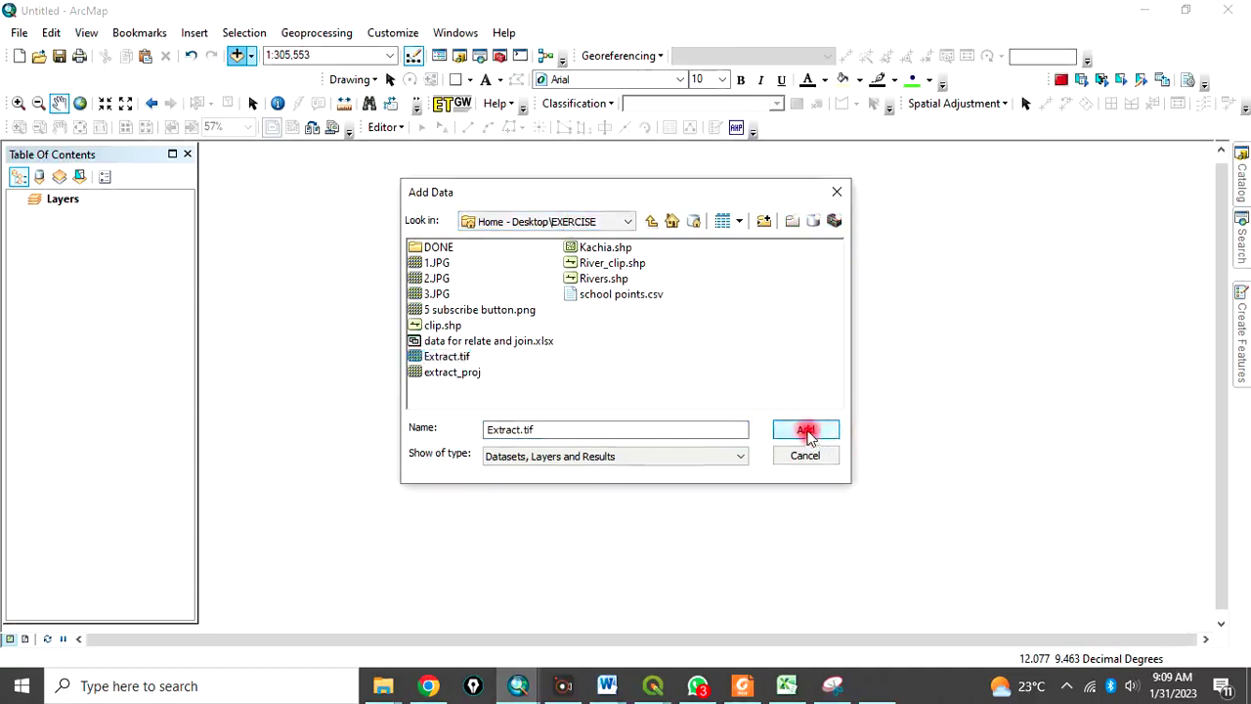
left_click(805, 430)
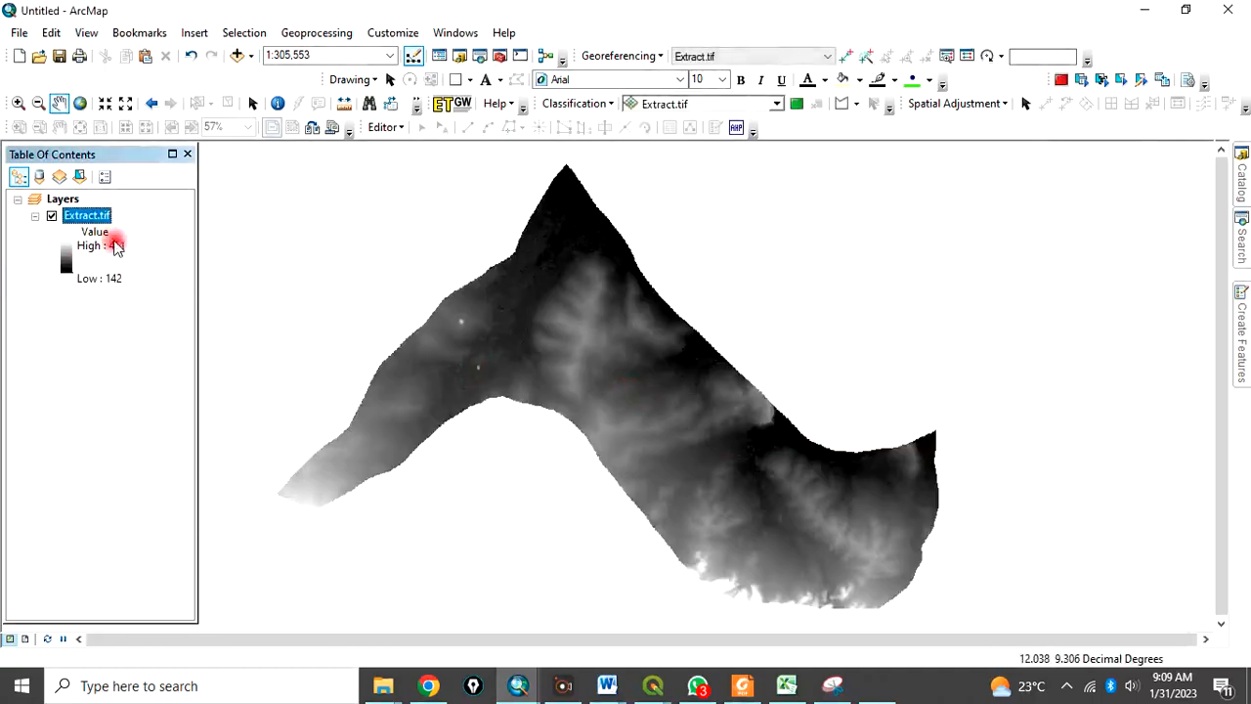
right_click(83, 215)
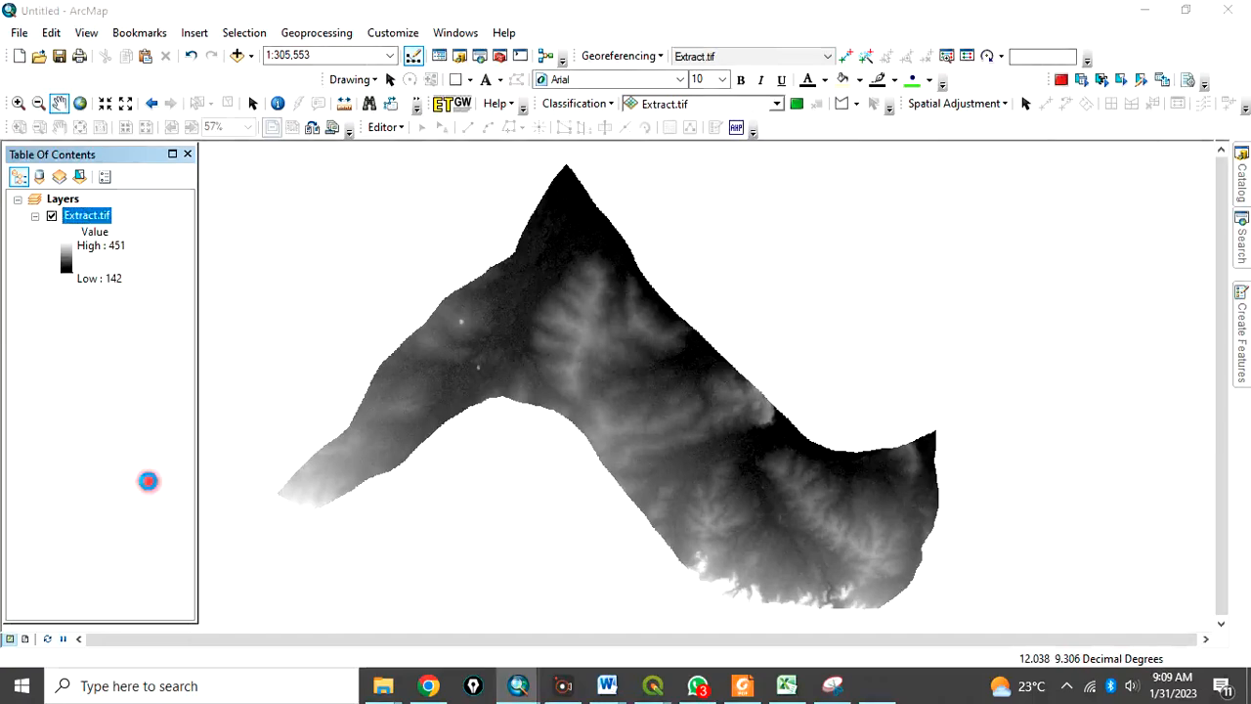
double_click(87, 214)
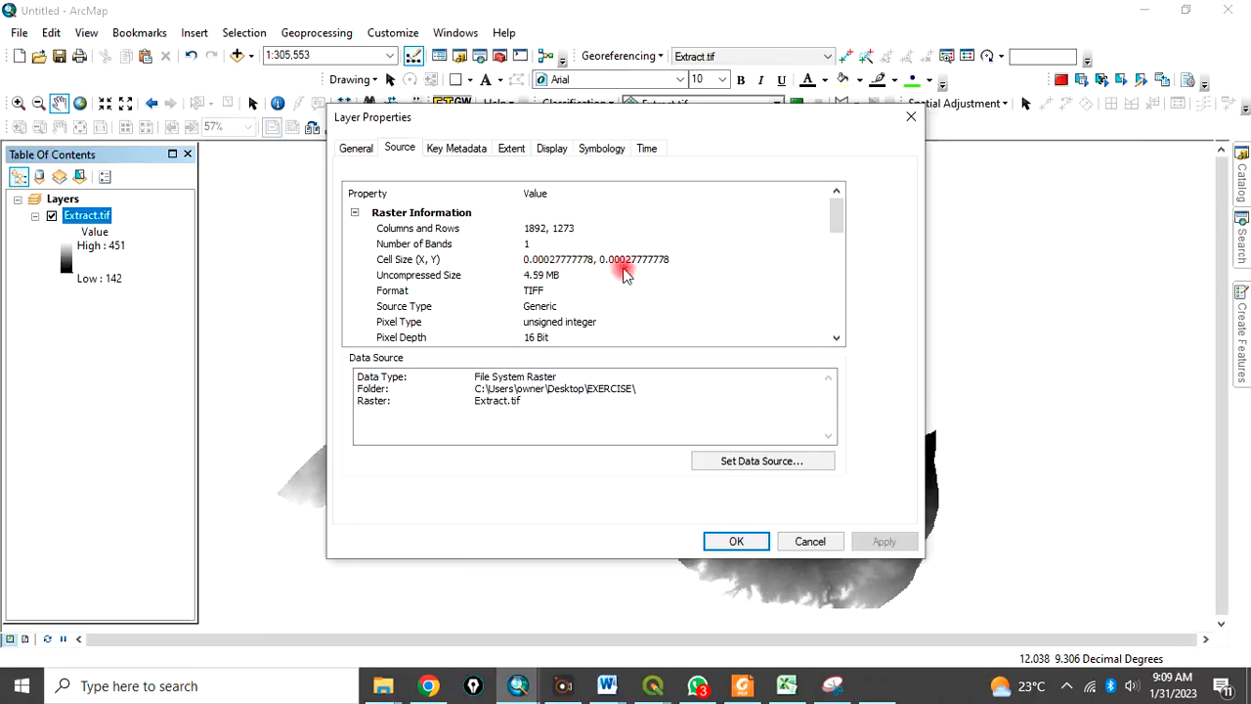
mouse_move(523, 264)
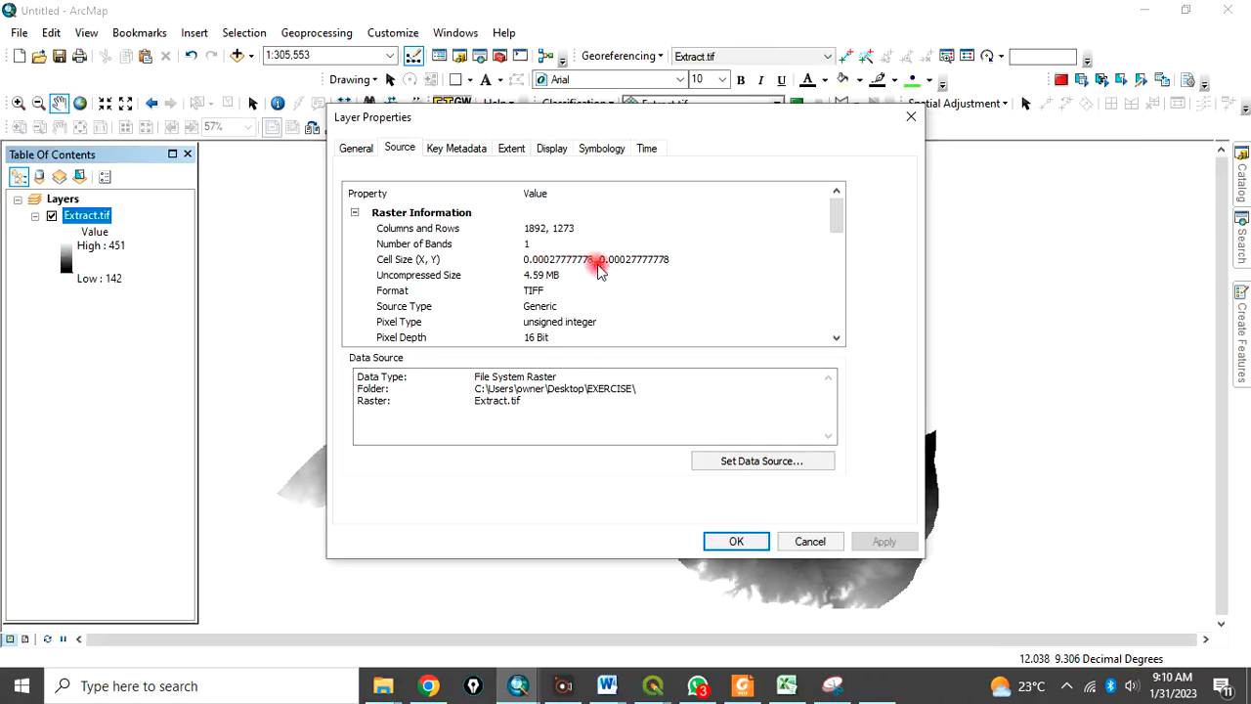
mouse_move(883, 200)
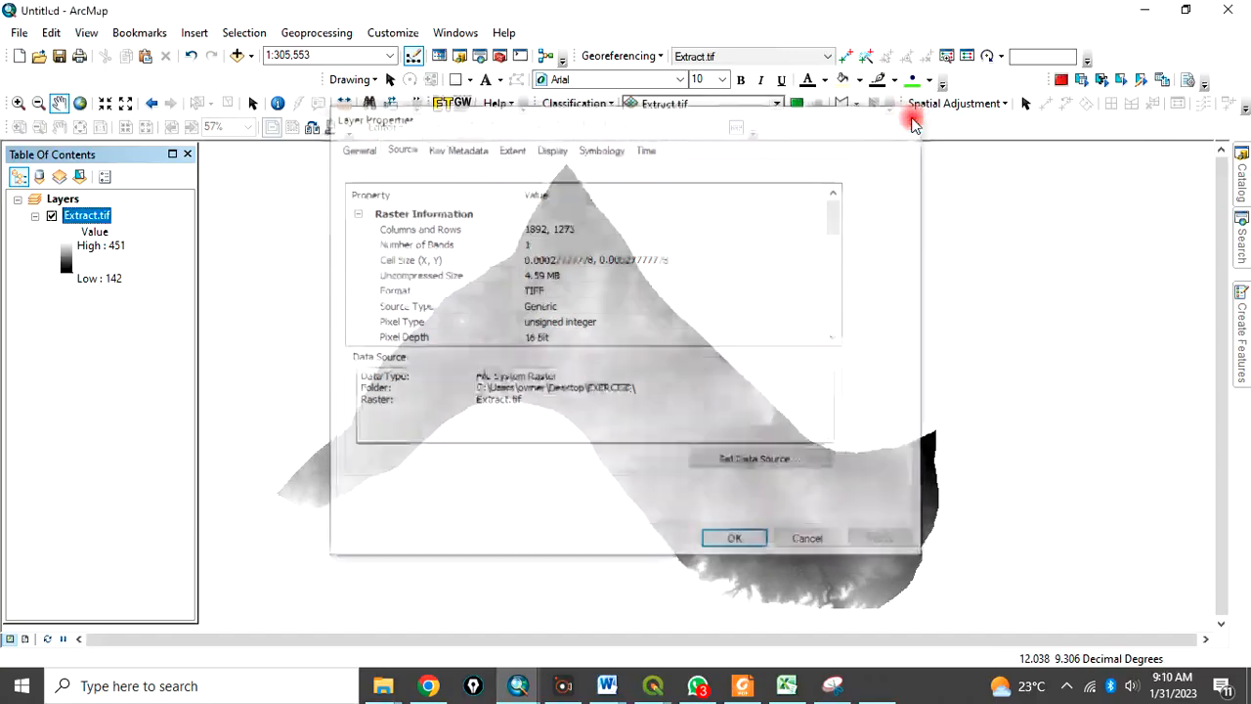
left_click(733, 536)
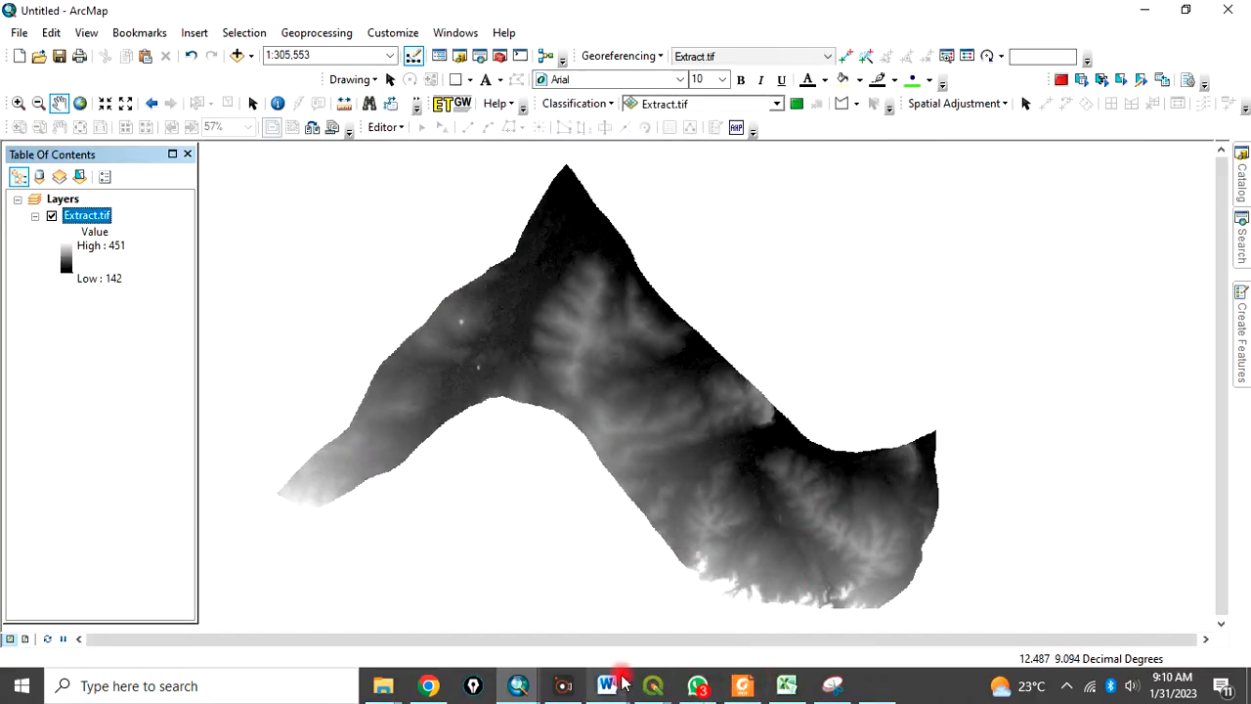
Review the Word note converting 0.00027777778° × 111,000 to about 30.83 m, then return to ArcMap.
left_click(605, 684)
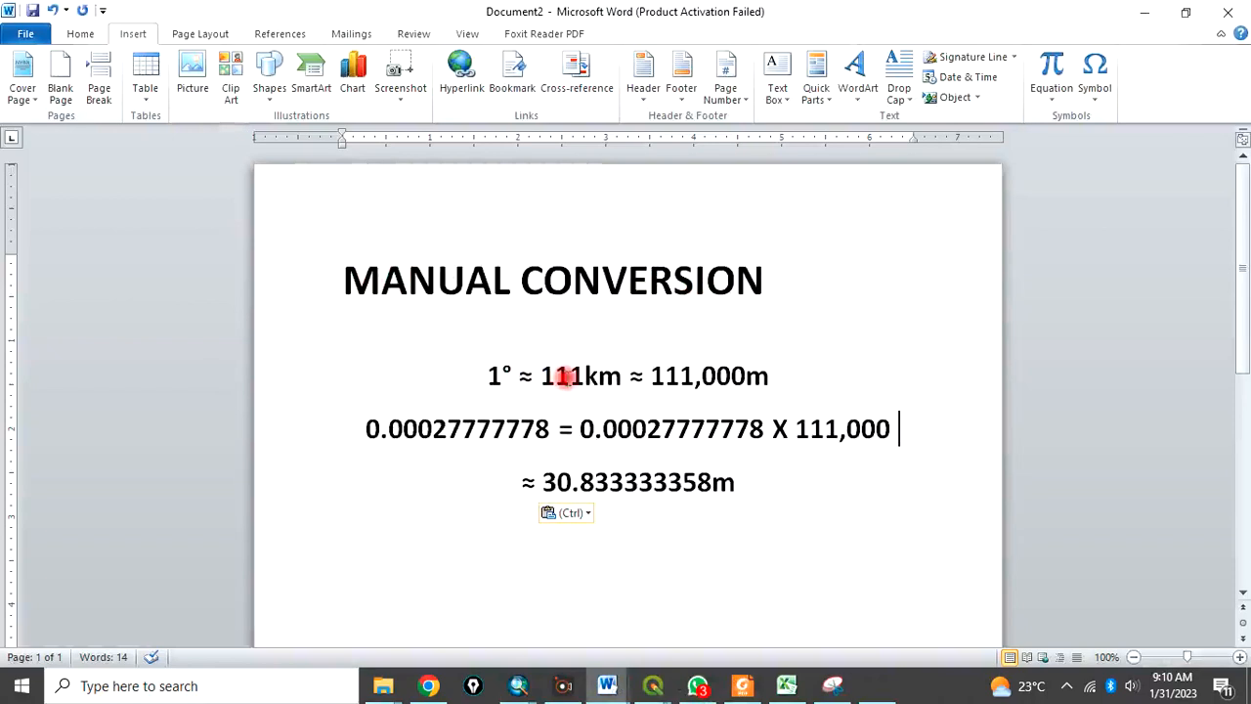
mouse_move(685, 387)
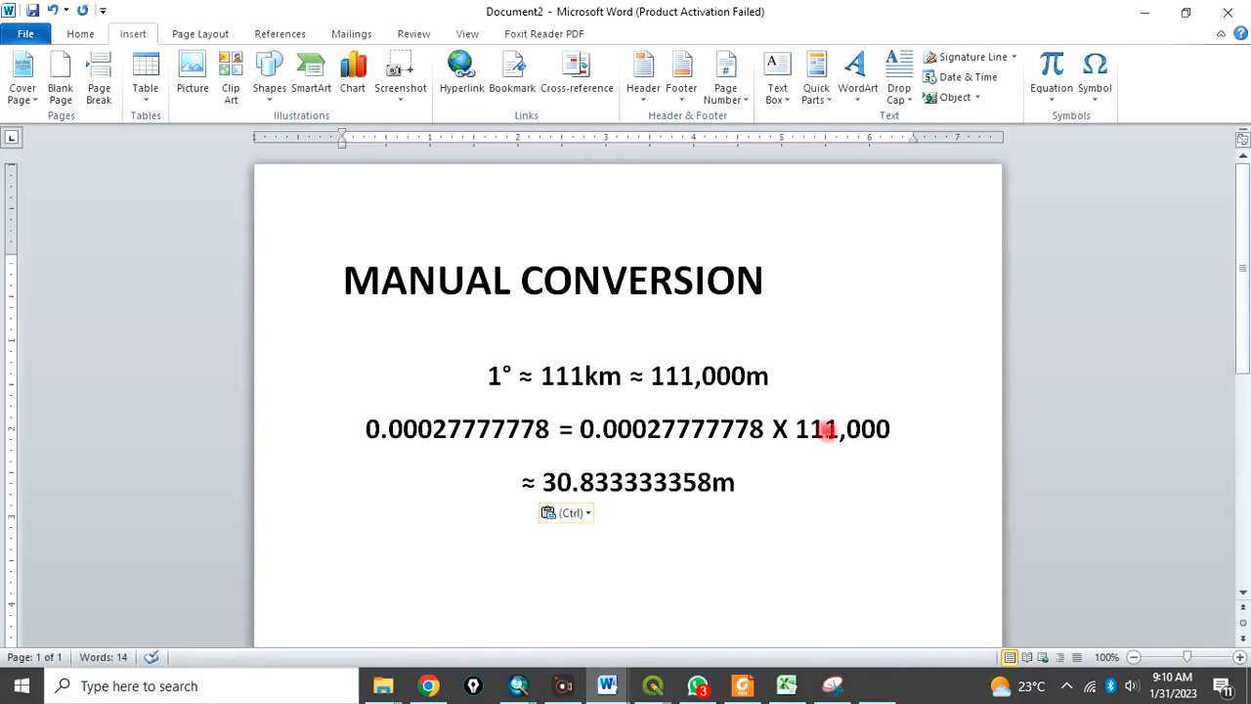
mouse_move(590, 482)
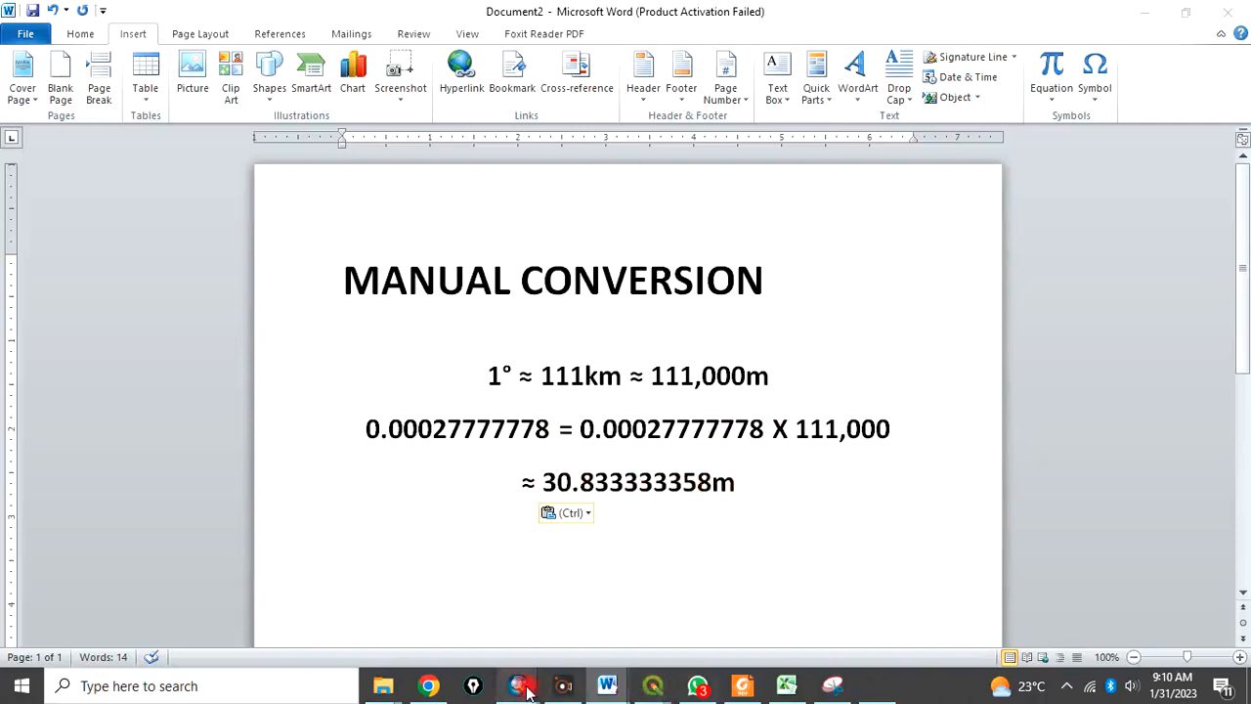
left_click(515, 685)
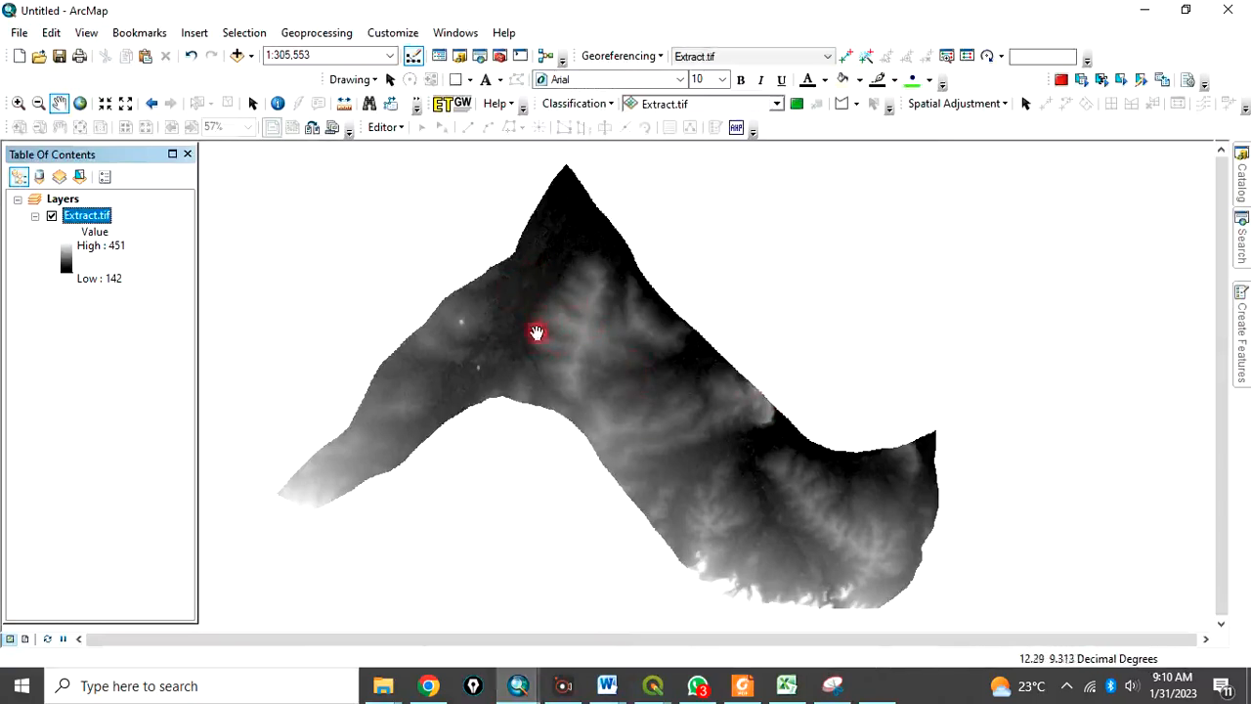
mouse_move(545, 341)
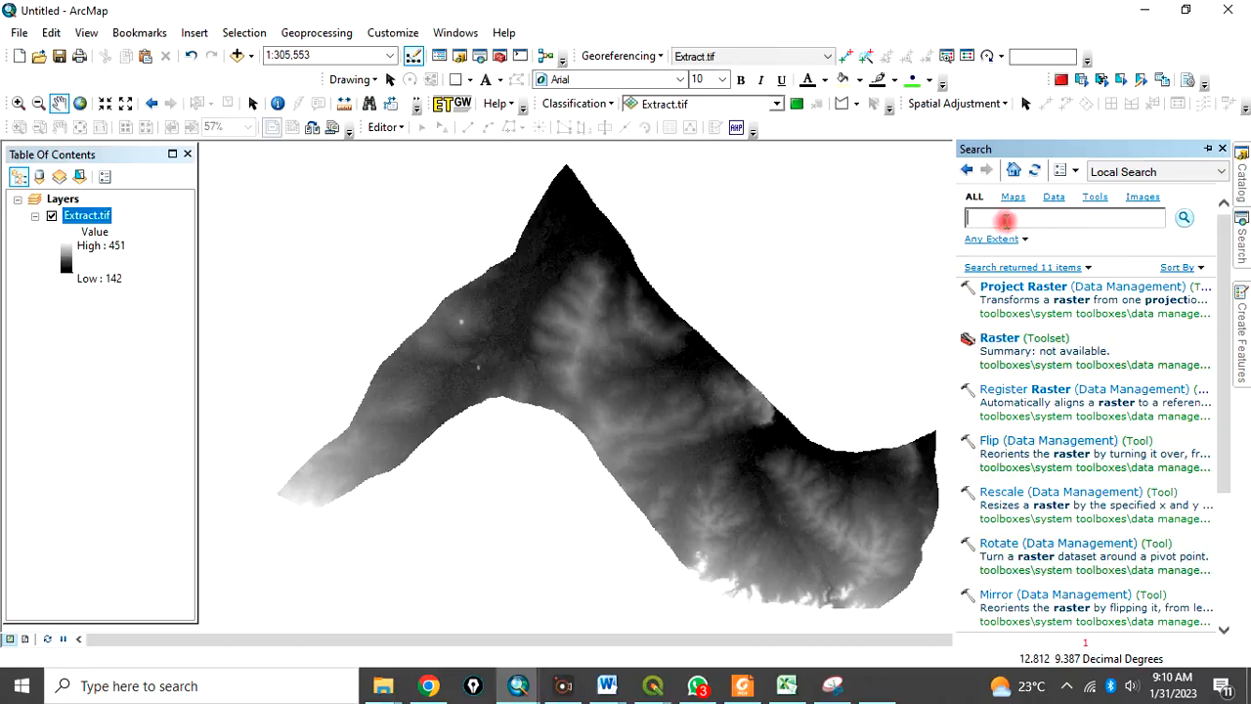
Search for 'project raster' and open Project Raster (Data Management).
type("project raster")
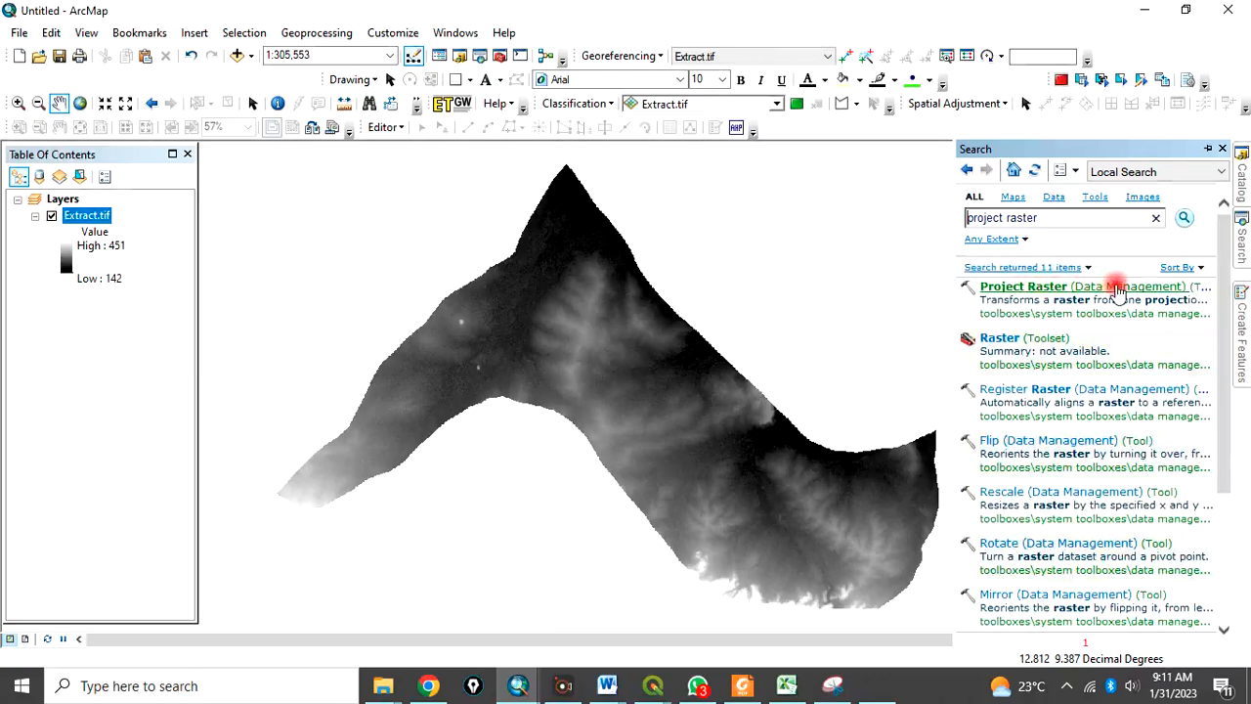
double_click(1023, 286)
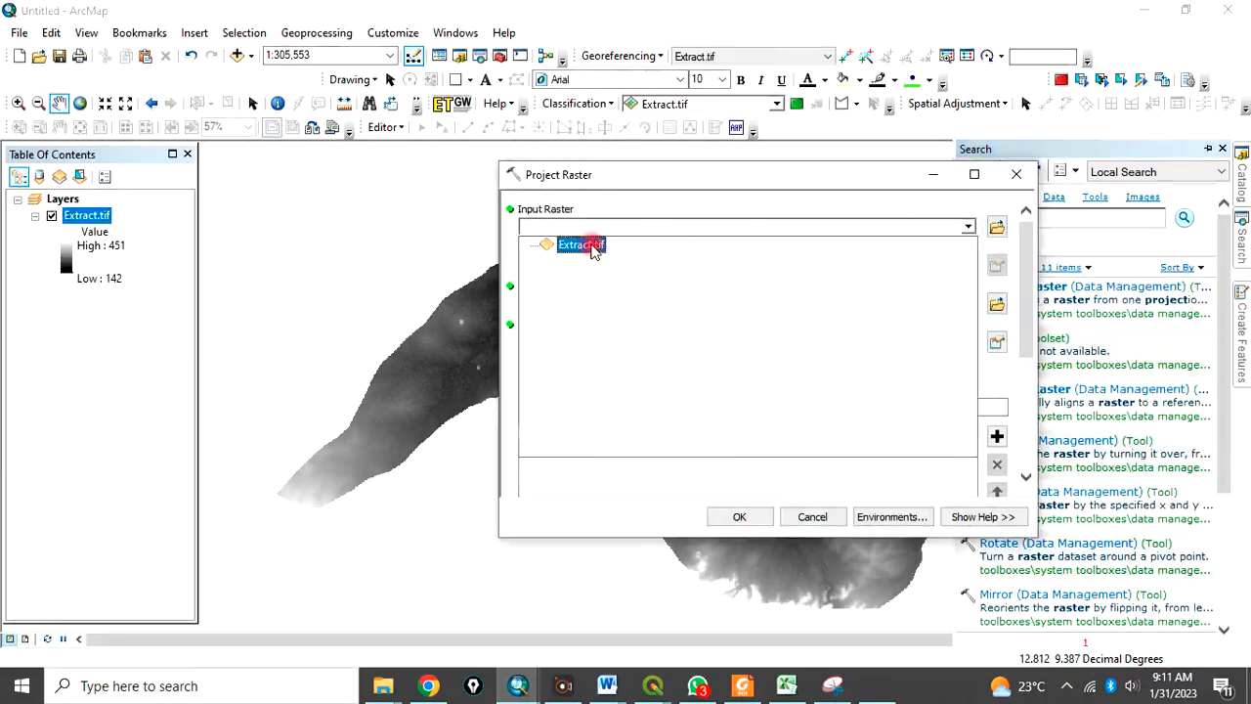
Set Extract.tif as input and Extract_pro in the EXERCISE folder as output raster.
left_click(582, 245)
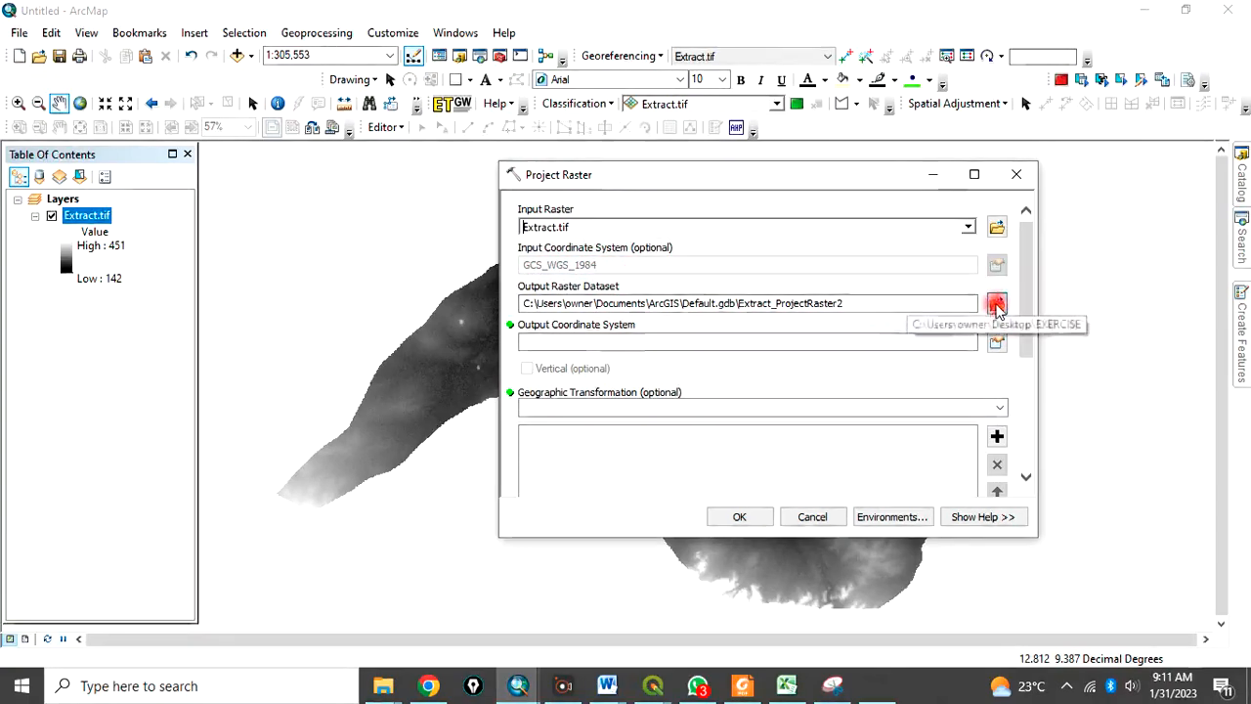
left_click(996, 303)
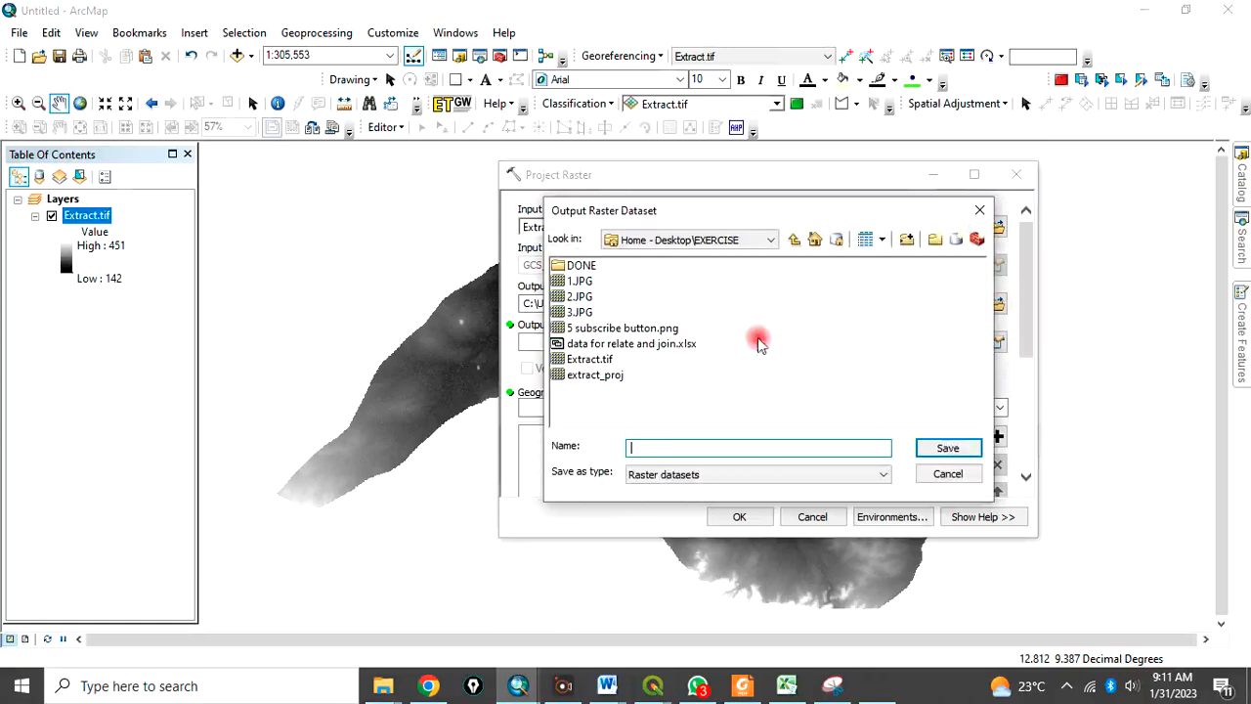
left_click(593, 358)
type("Extract_projec")
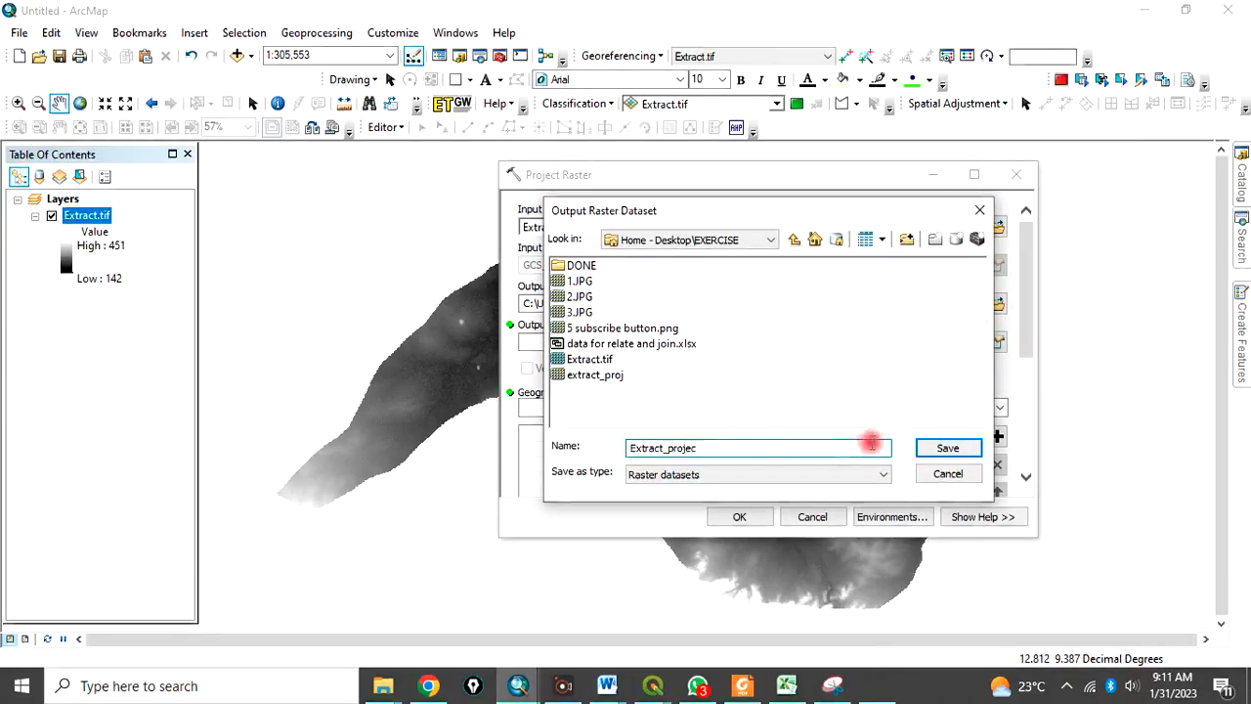
key("Backspace")
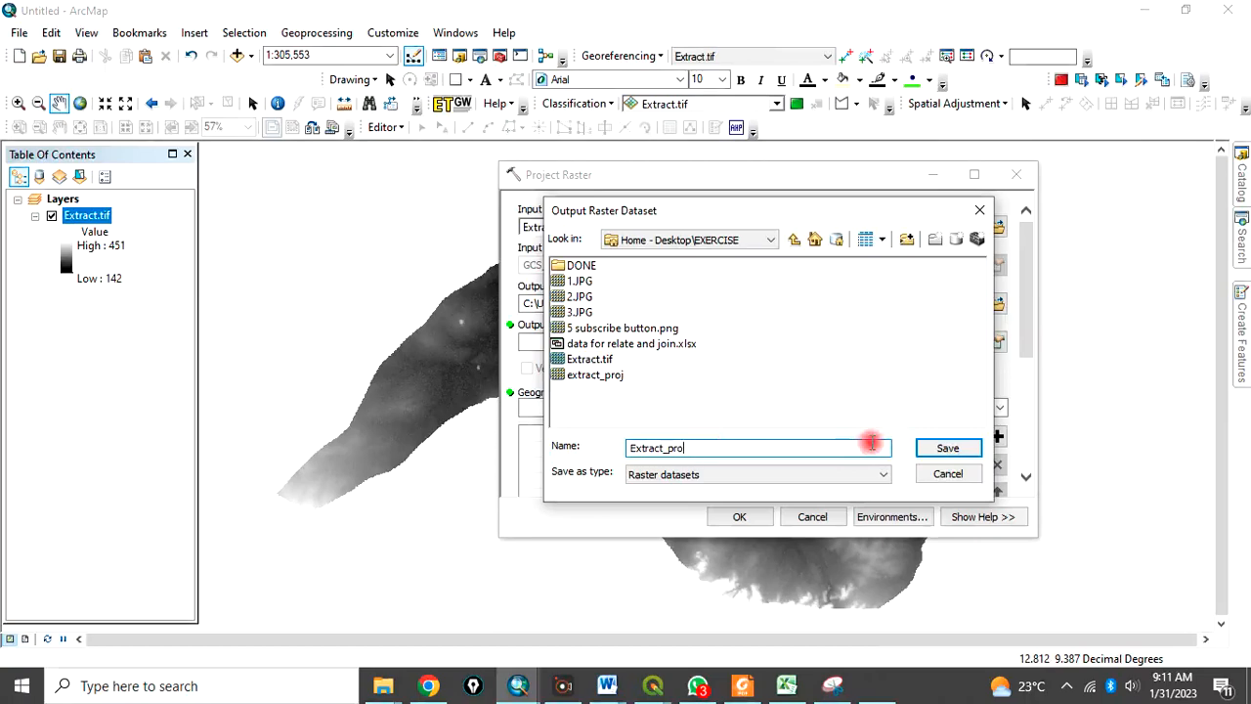
left_click(948, 447)
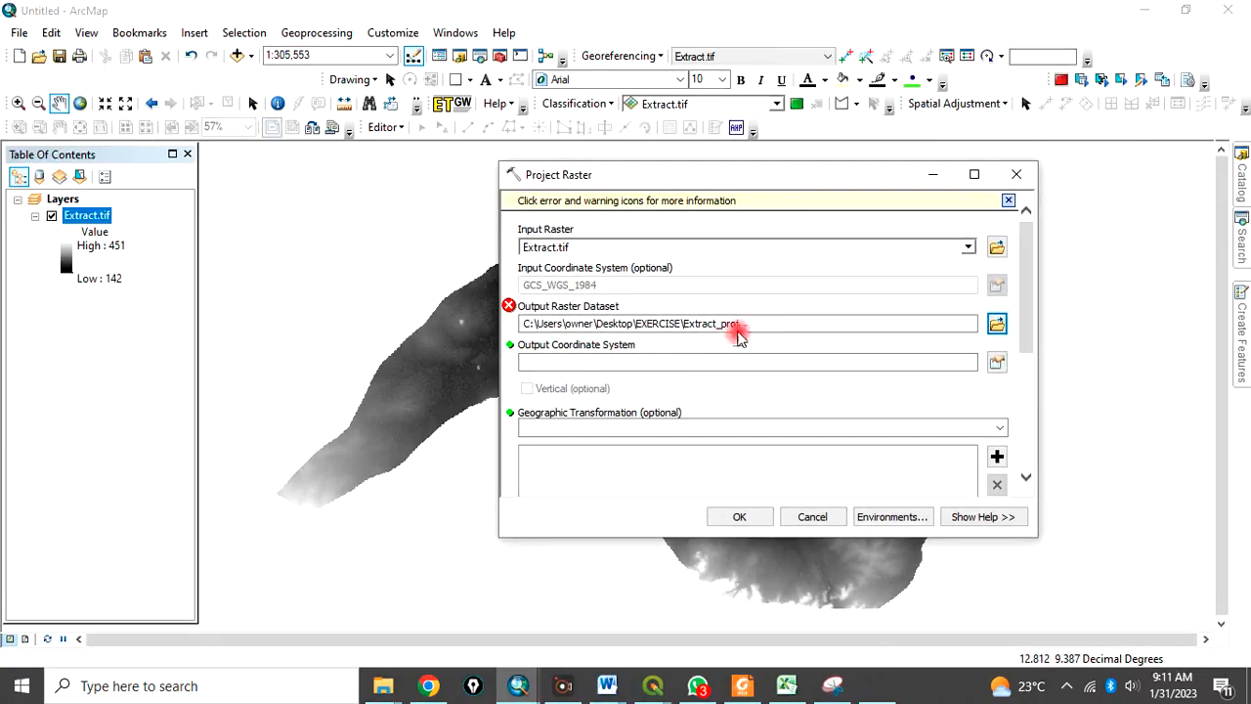
left_click(751, 323)
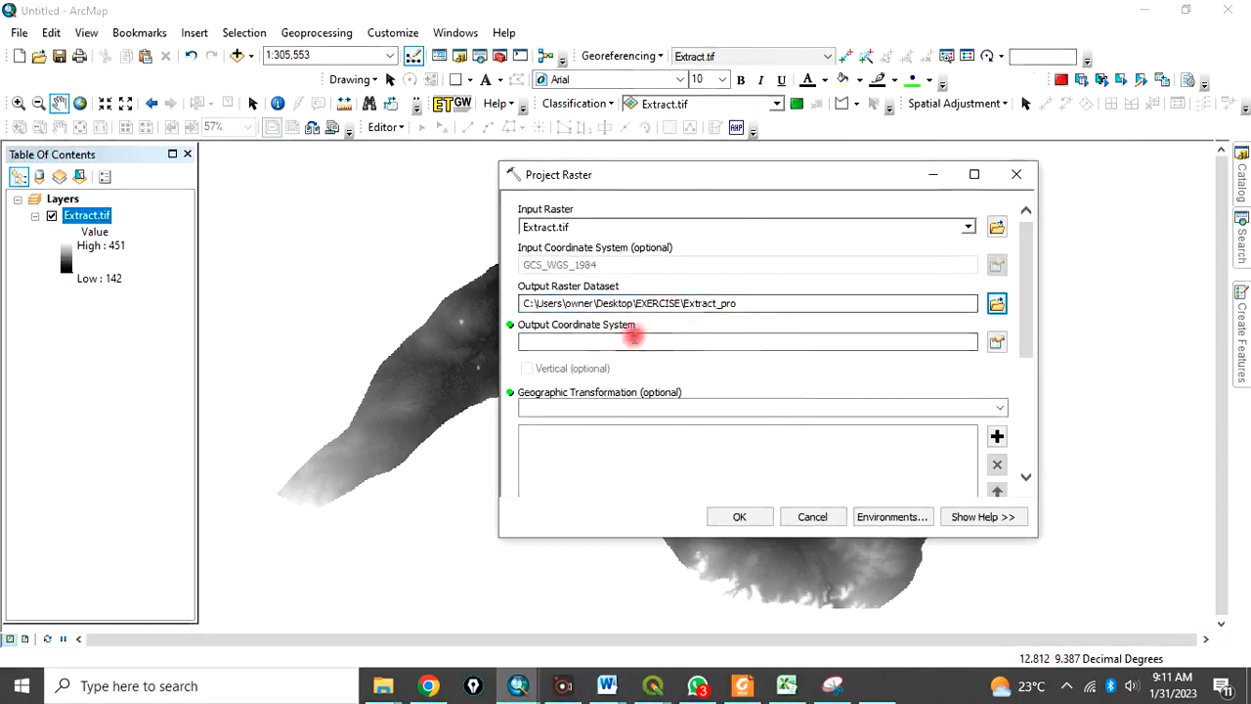
mouse_move(573, 332)
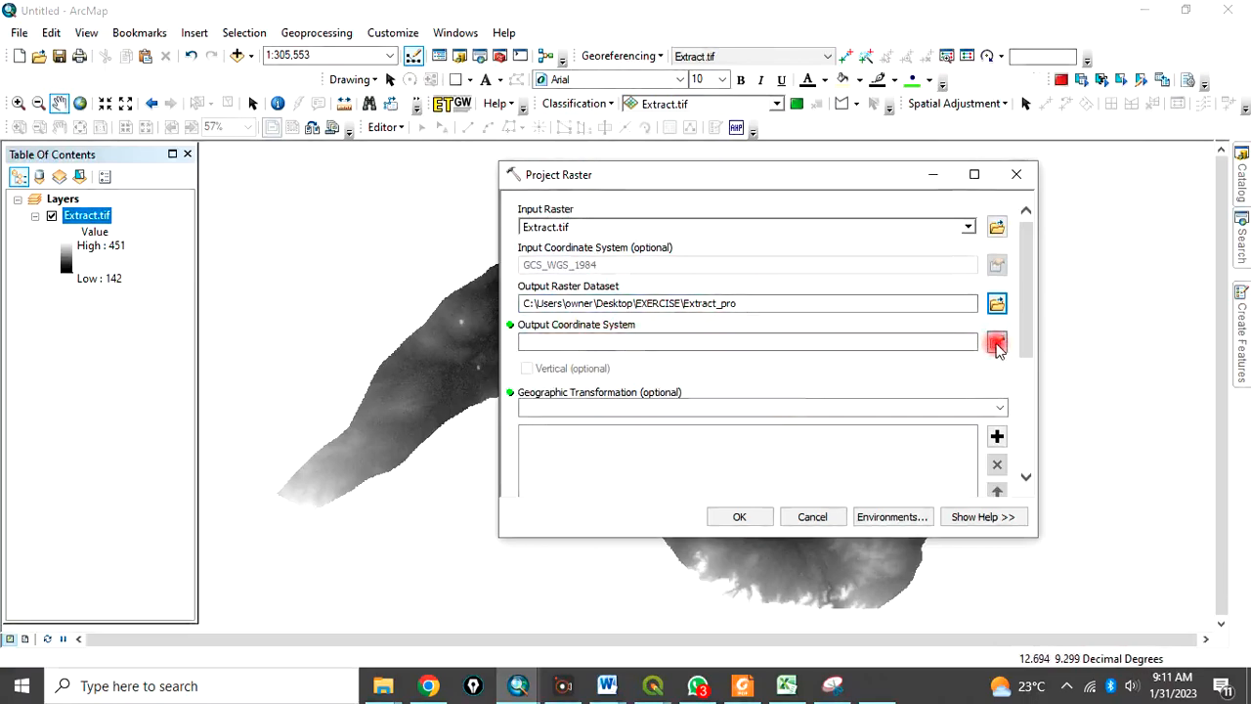
Set the output coordinate system to WGS 1984 UTM Zone 32N and run the projection.
left_click(996, 341)
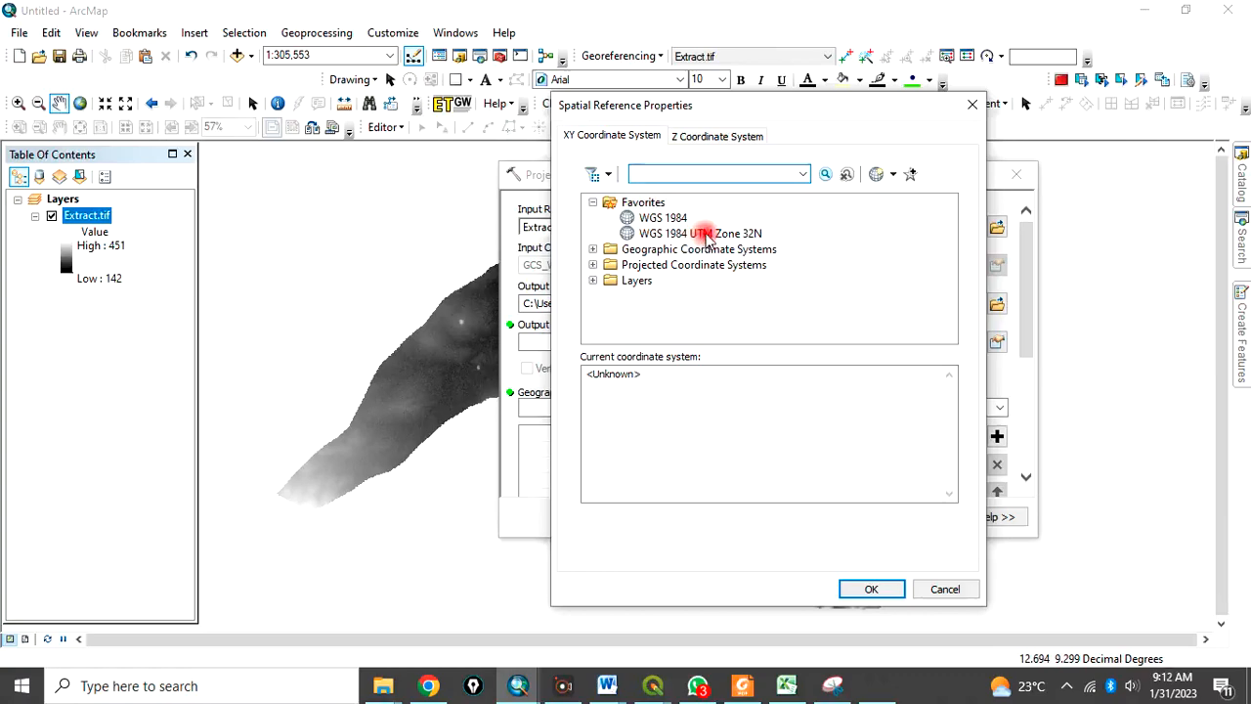
left_click(699, 233)
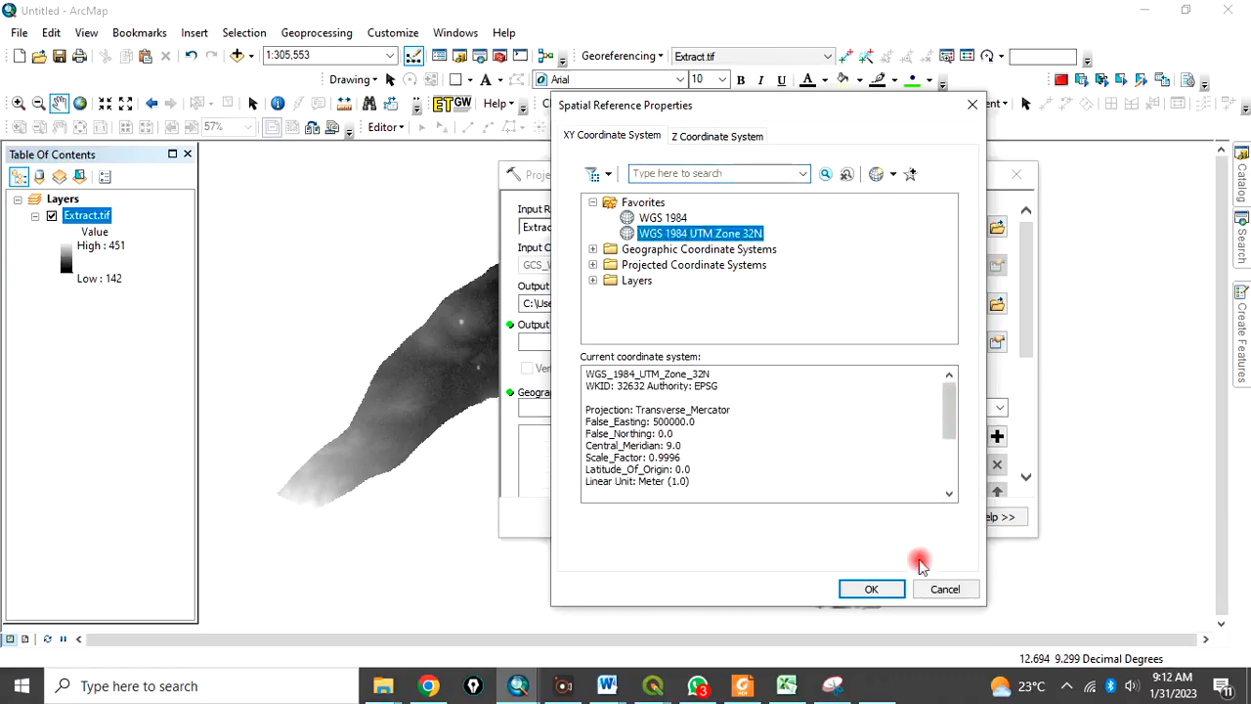
left_click(871, 589)
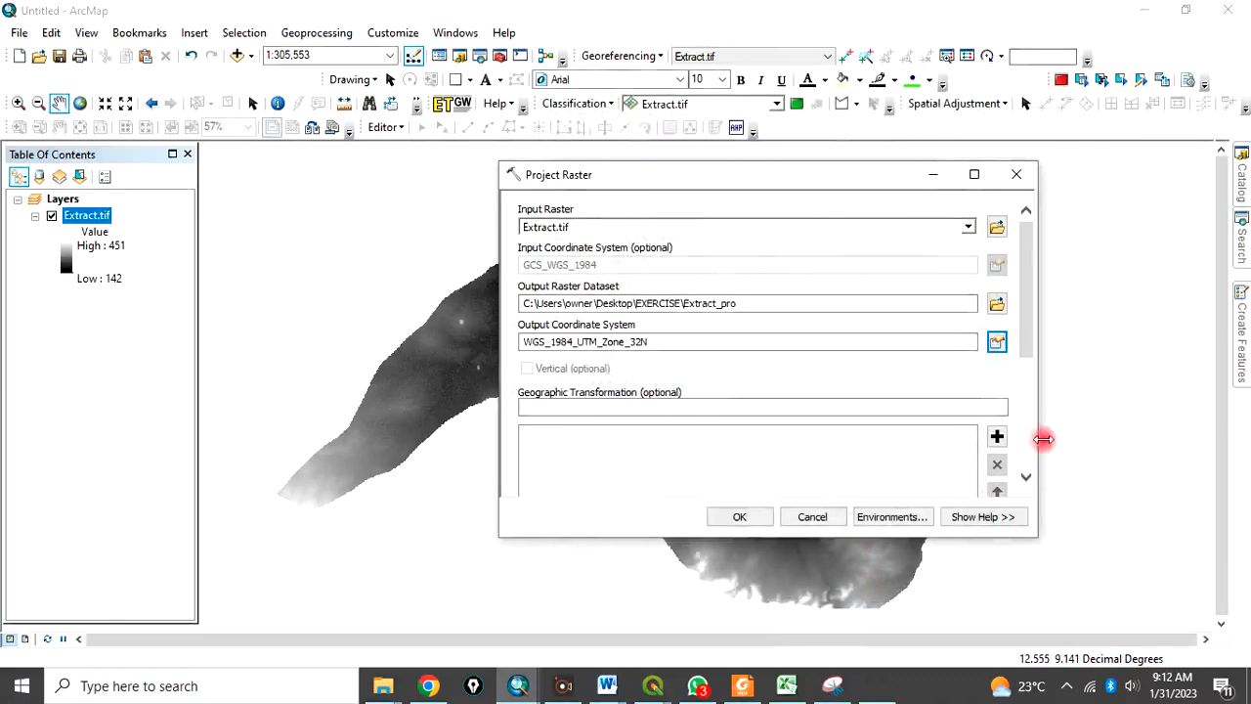
scroll("down", 3)
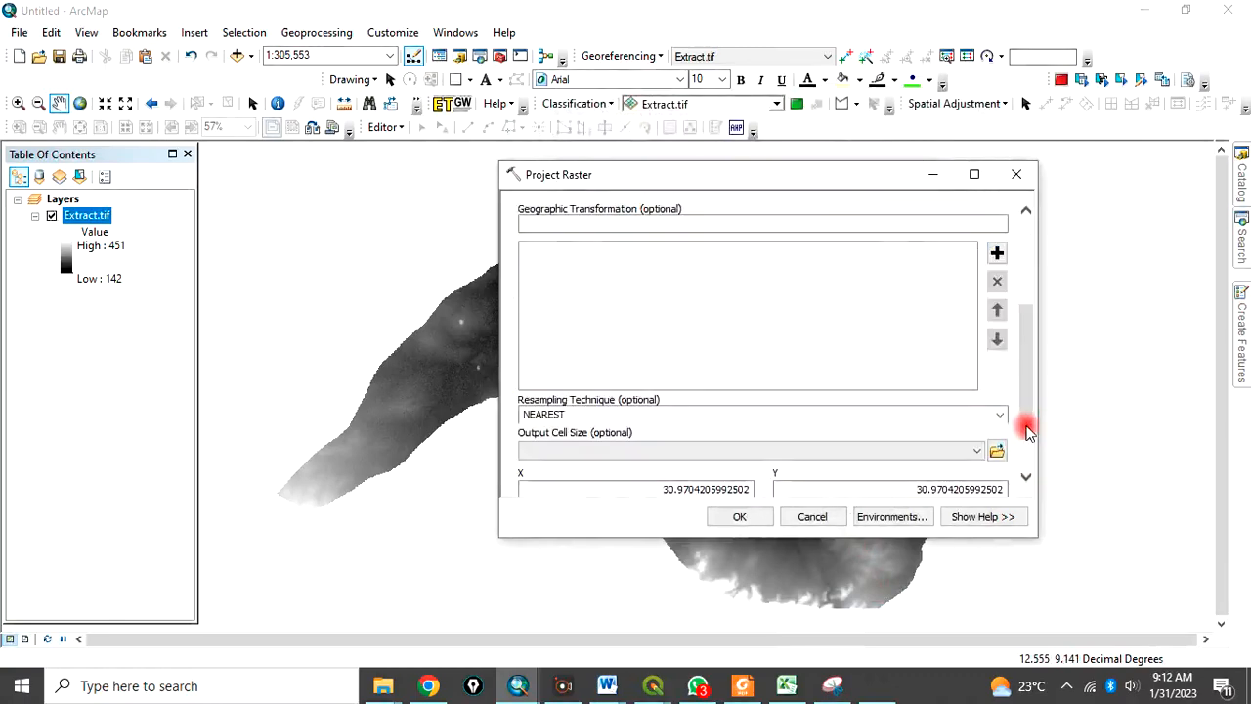
scroll("down", 3)
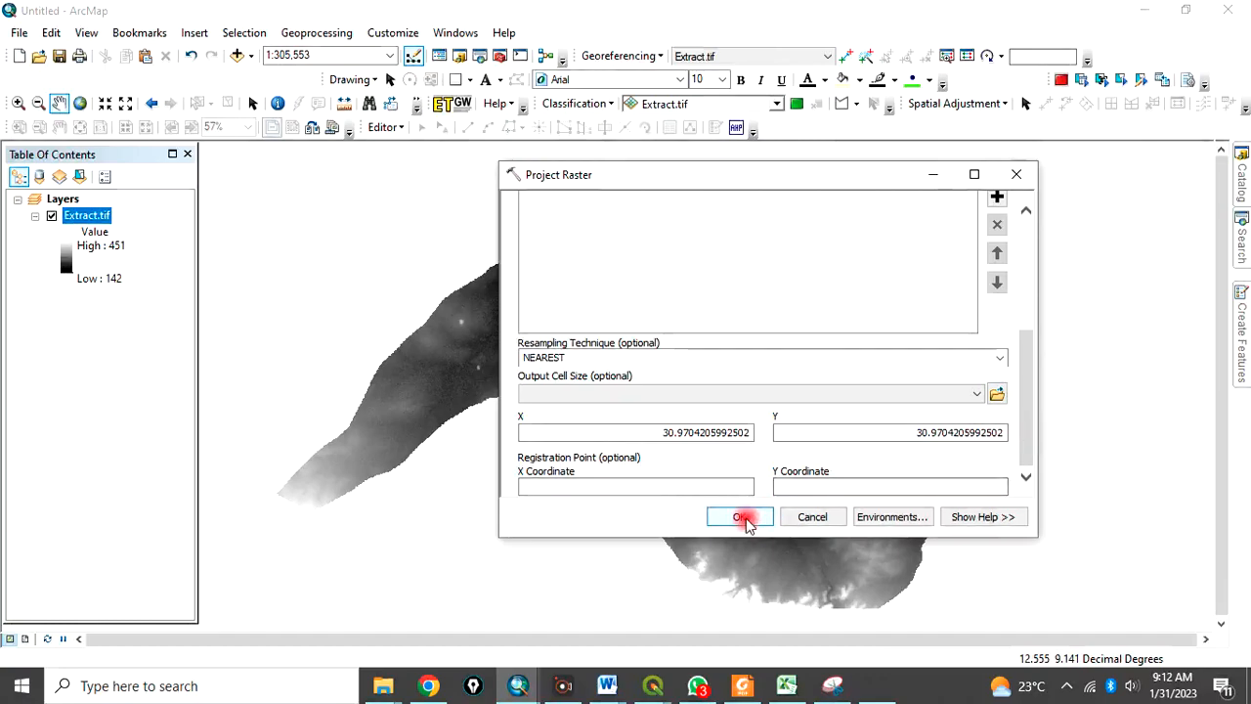
left_click(739, 516)
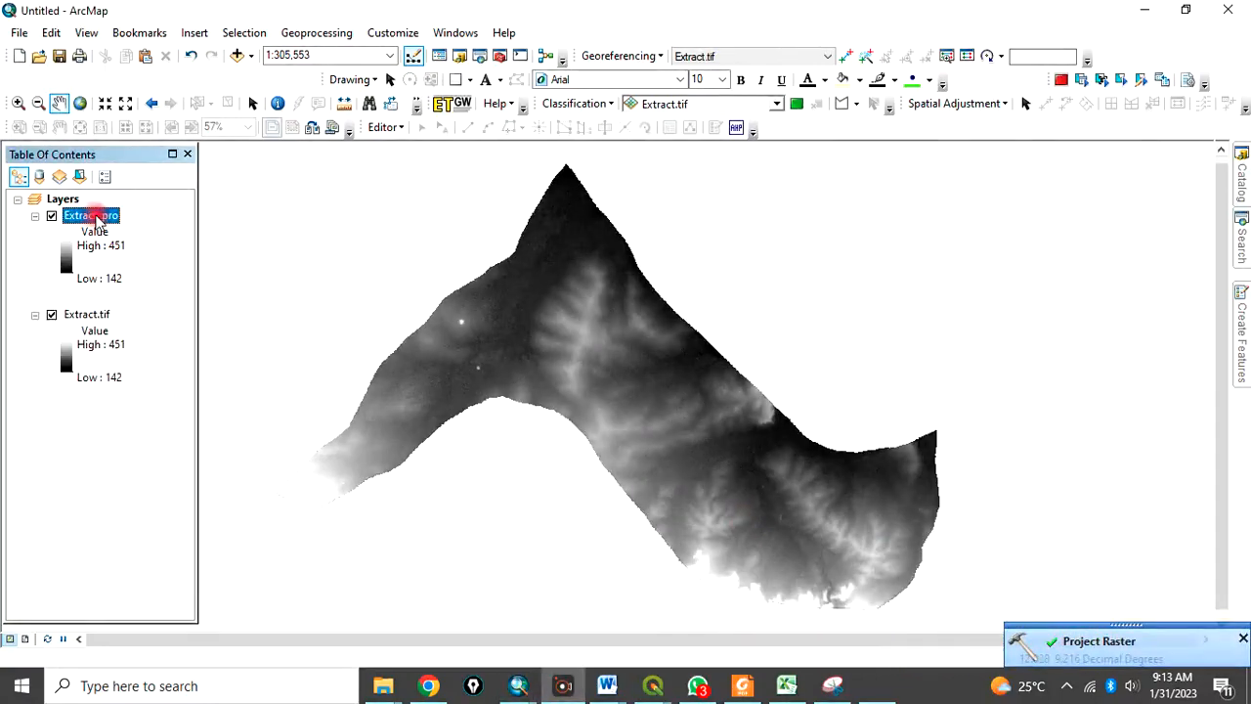
right_click(91, 215)
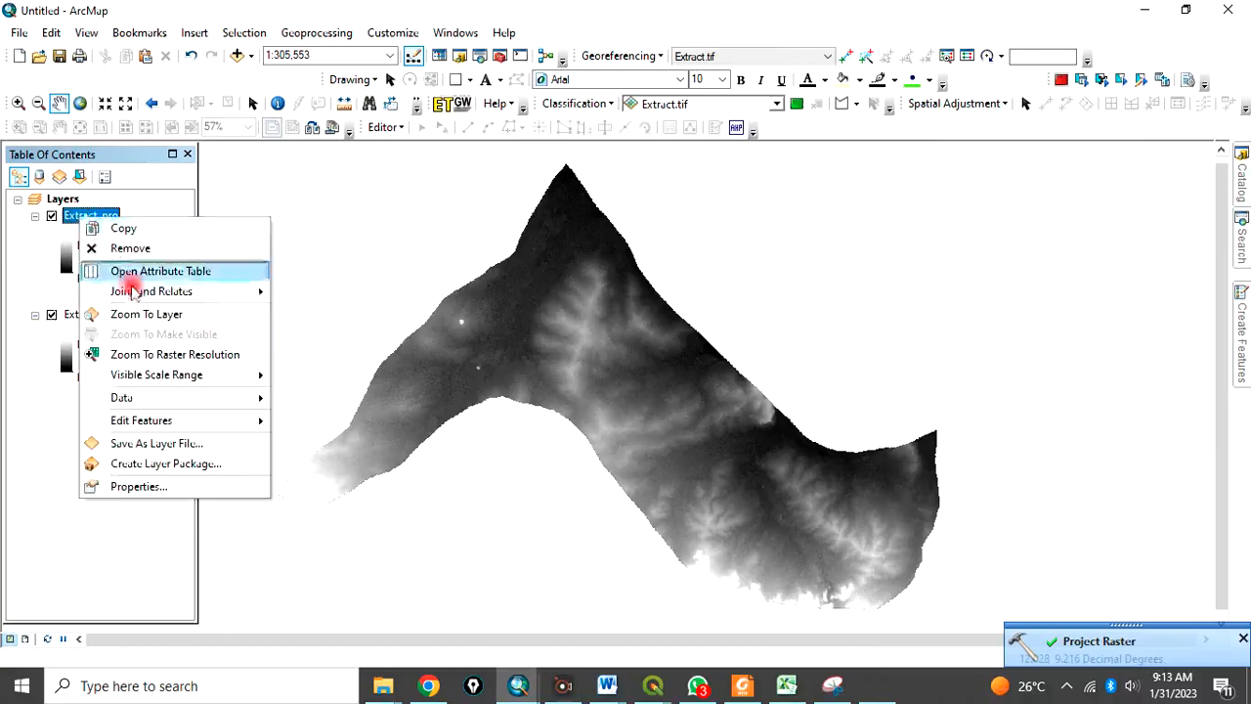
left_click(159, 271)
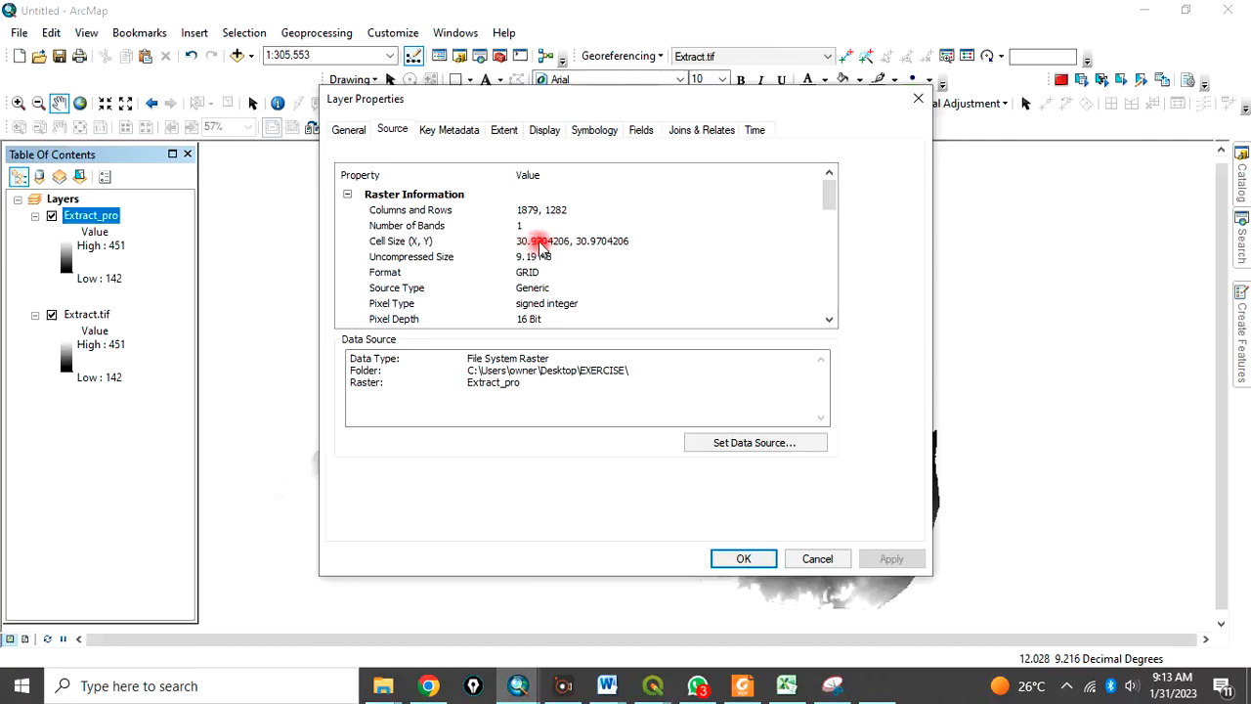
mouse_move(552, 244)
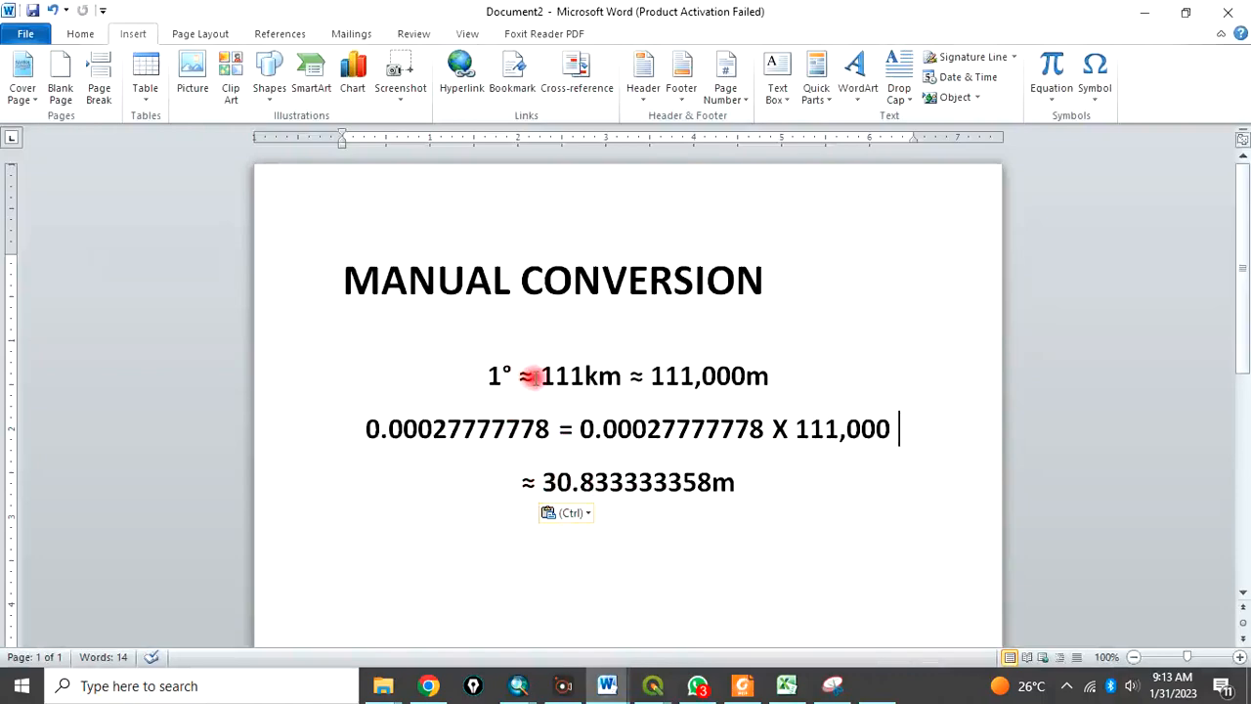
mouse_move(1096, 189)
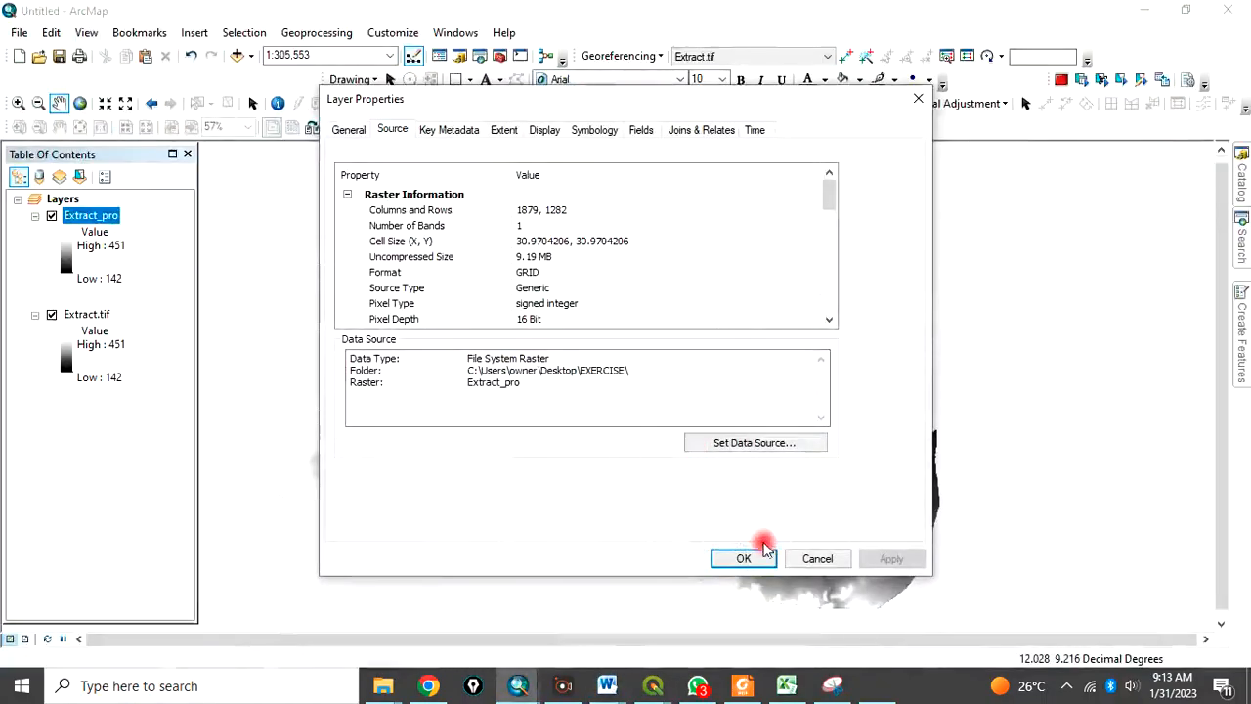
left_click(743, 558)
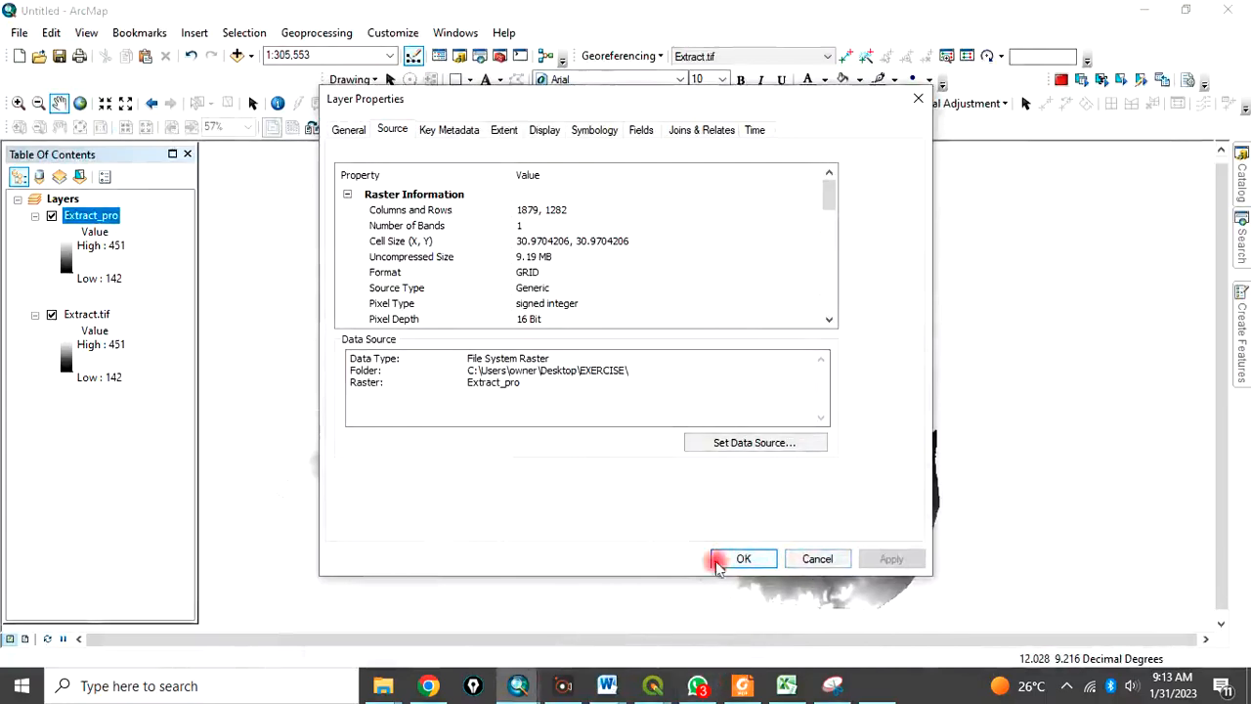
left_click(743, 558)
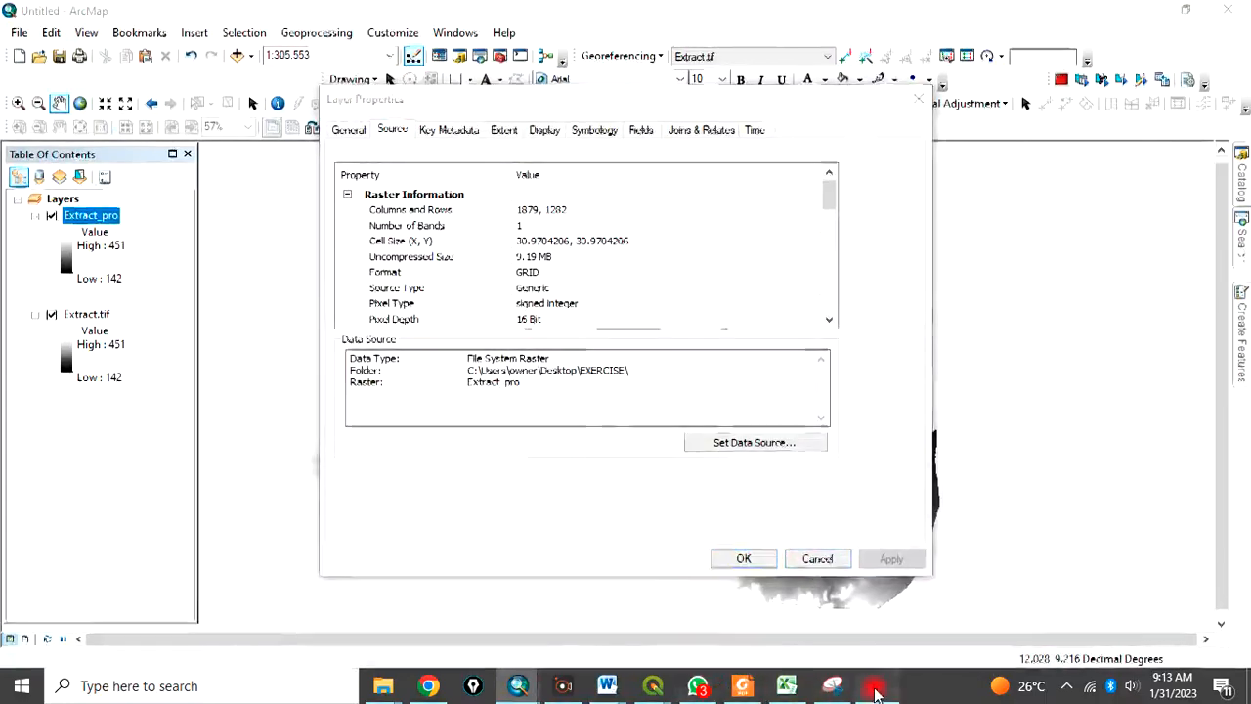